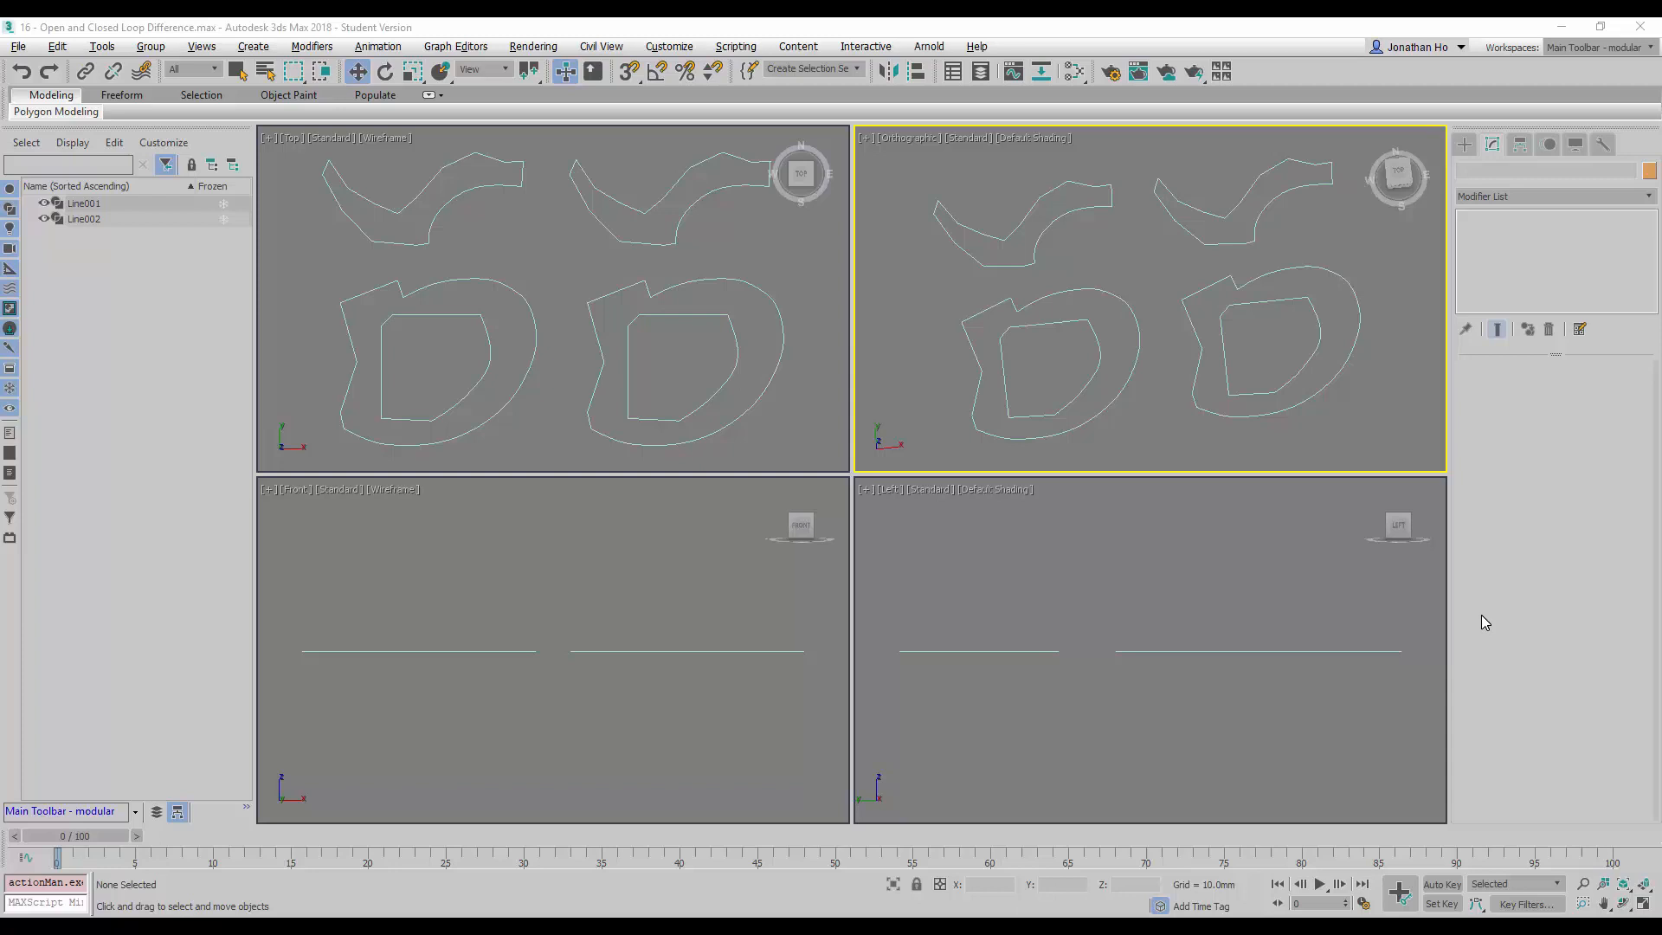
{"action": "mouse_move", "coordinate": [1410, 632]}
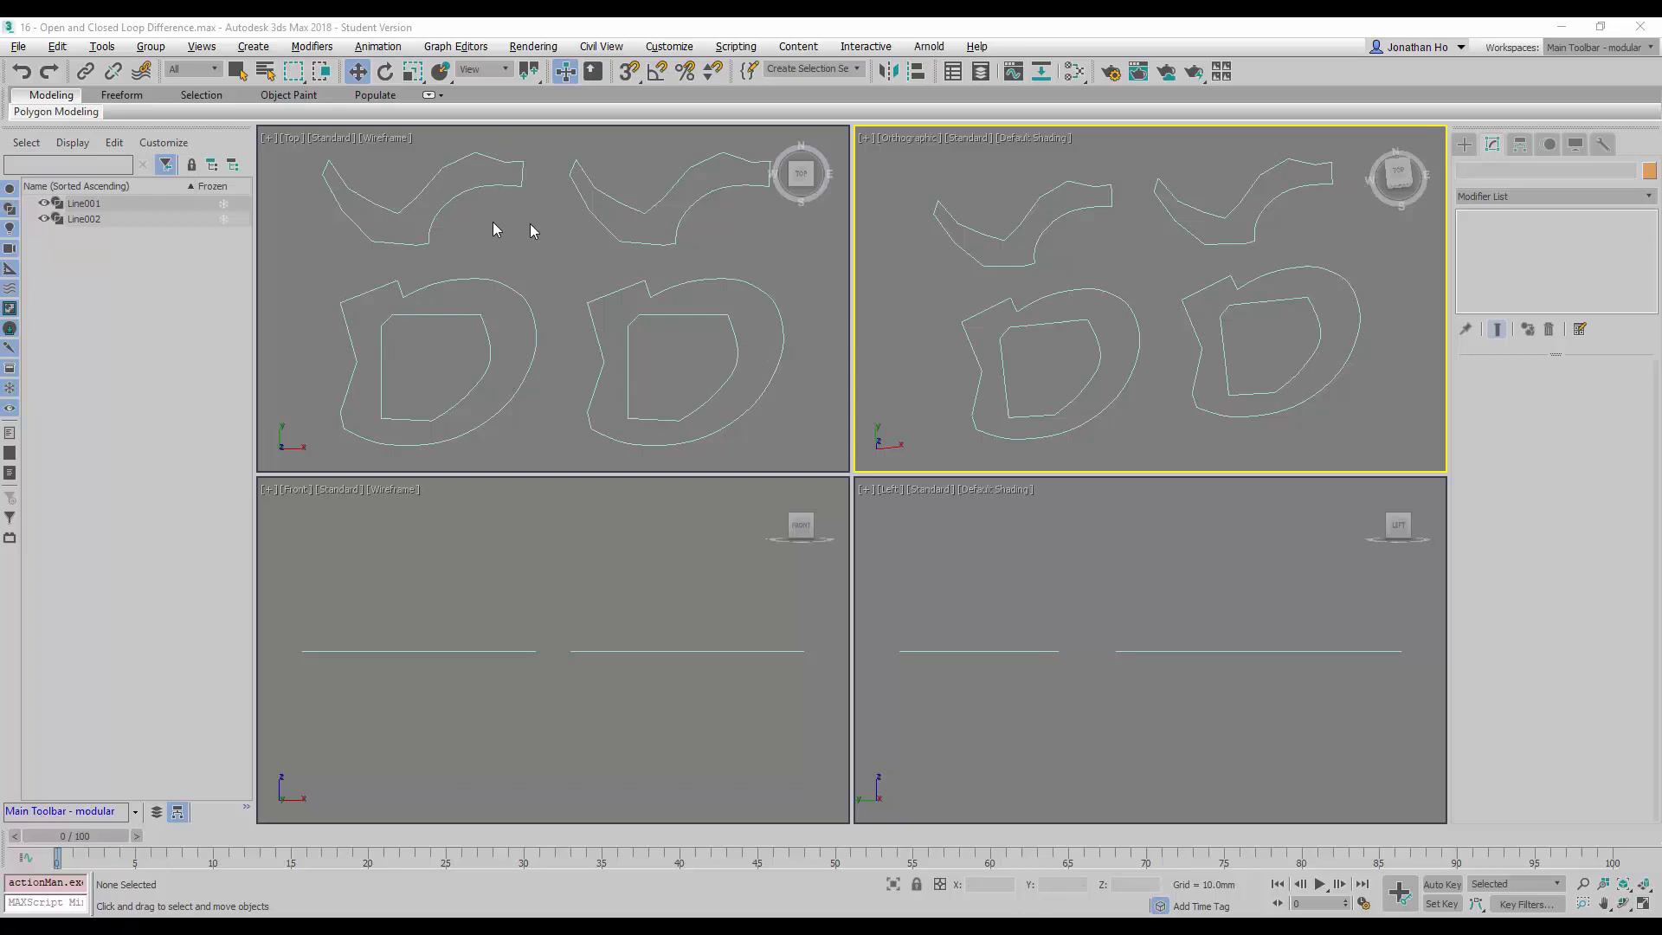
{"action": "mouse_move", "coordinate": [669, 283]}
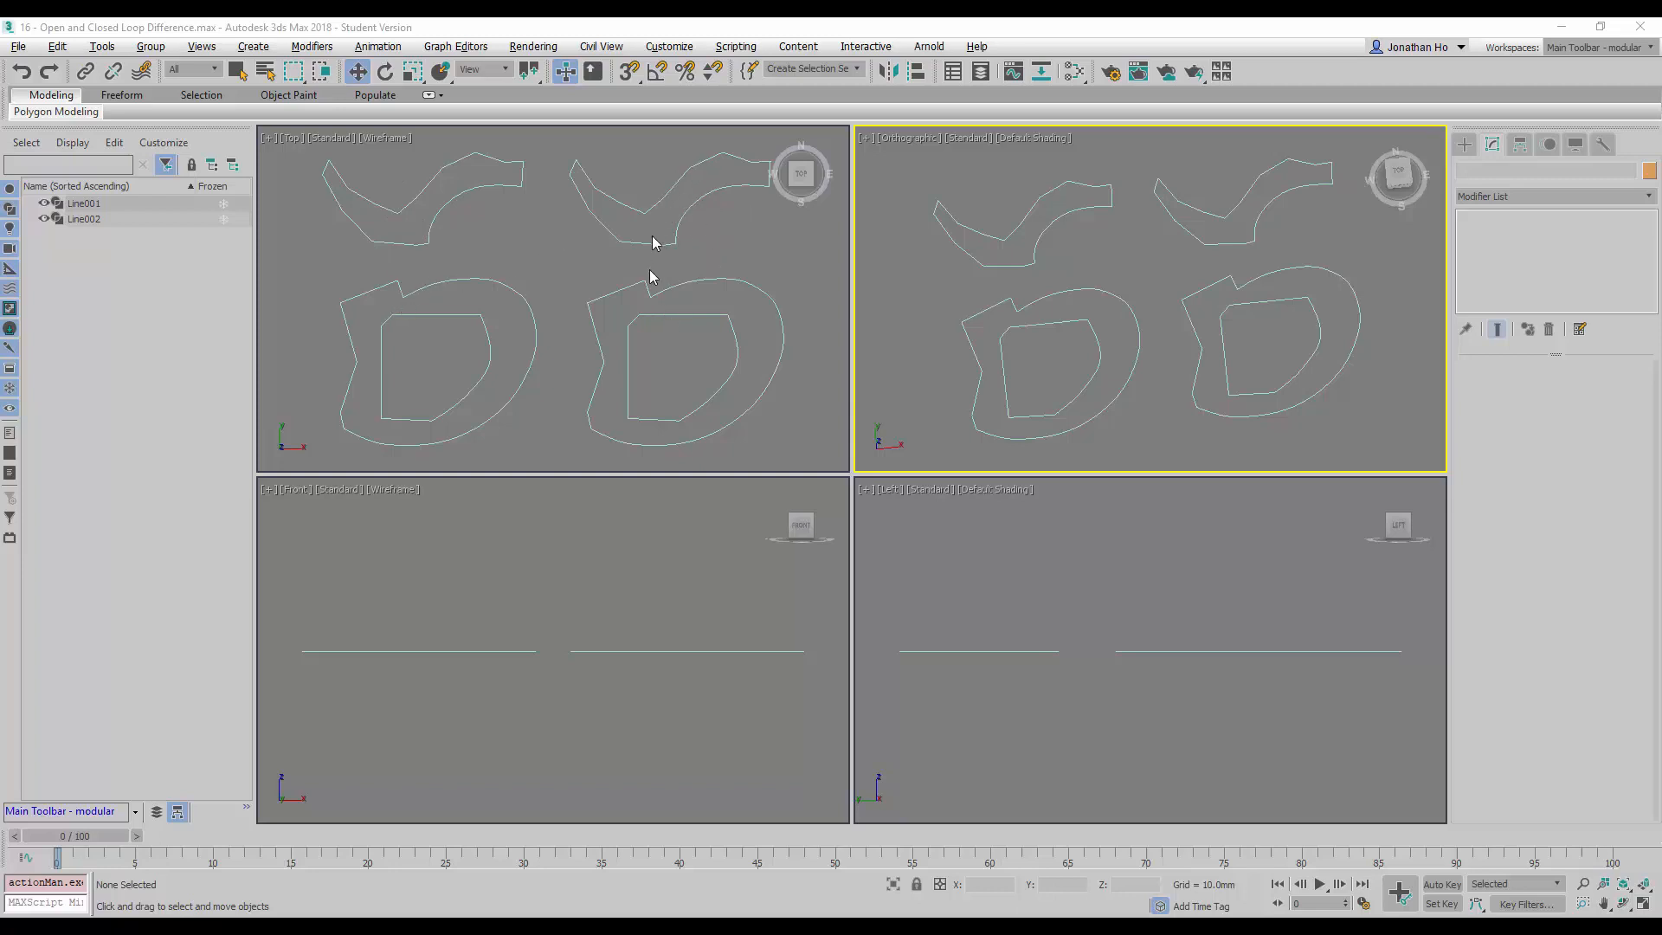
{"action": "mouse_move", "coordinate": [671, 373]}
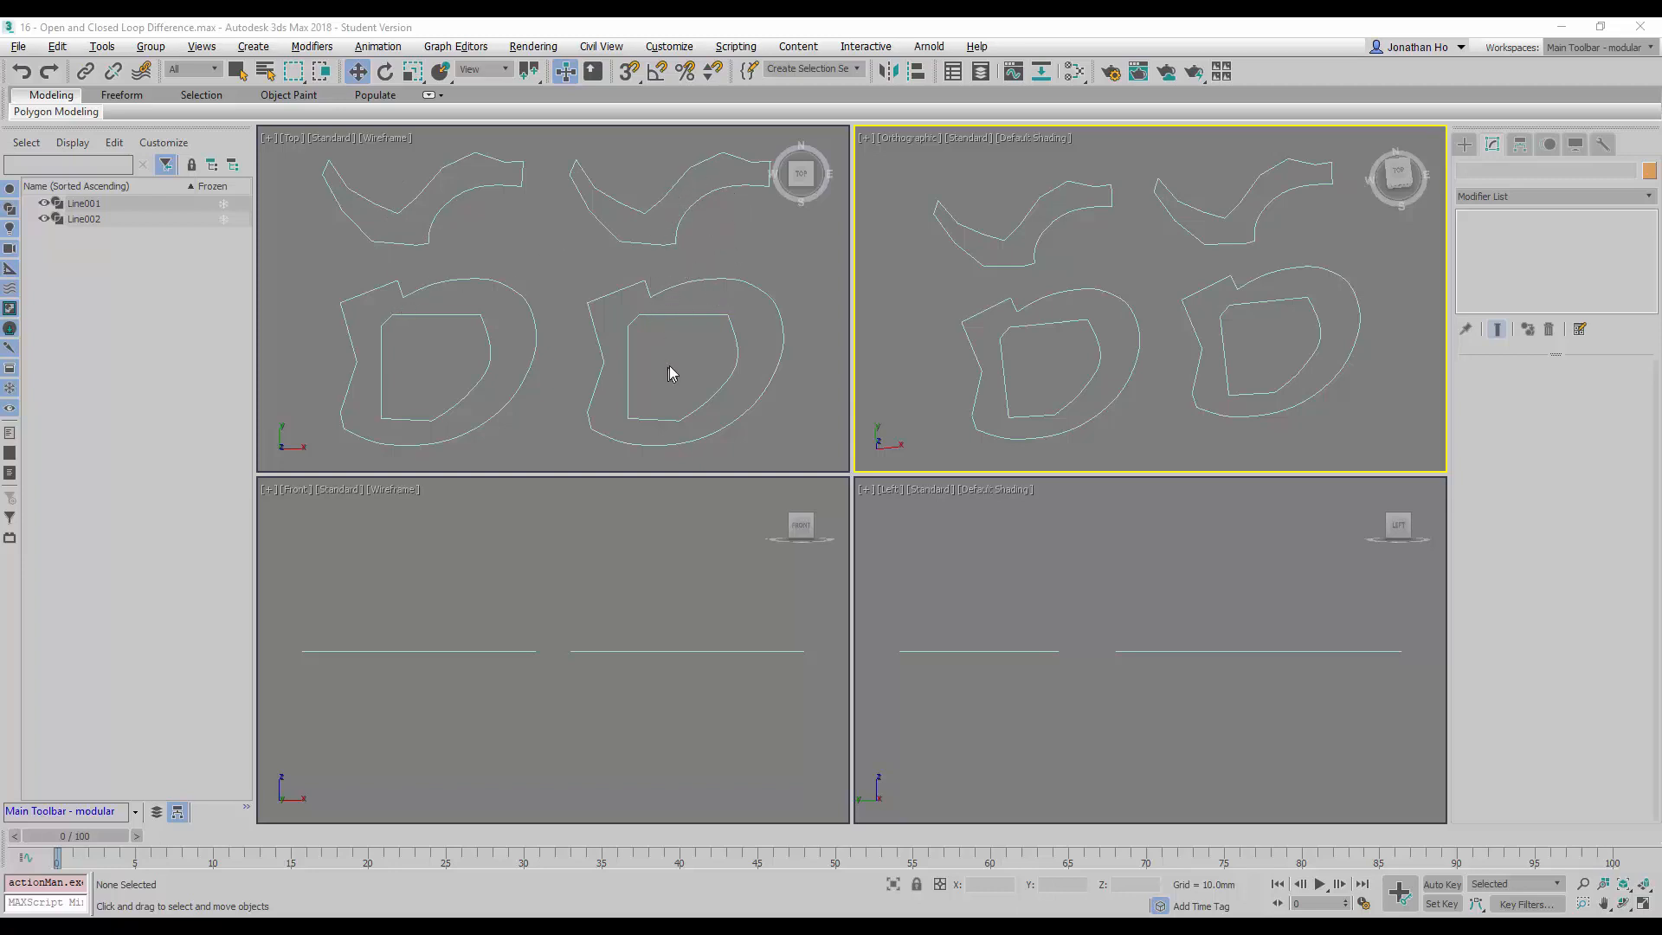
{"action": "mouse_move", "coordinate": [687, 344]}
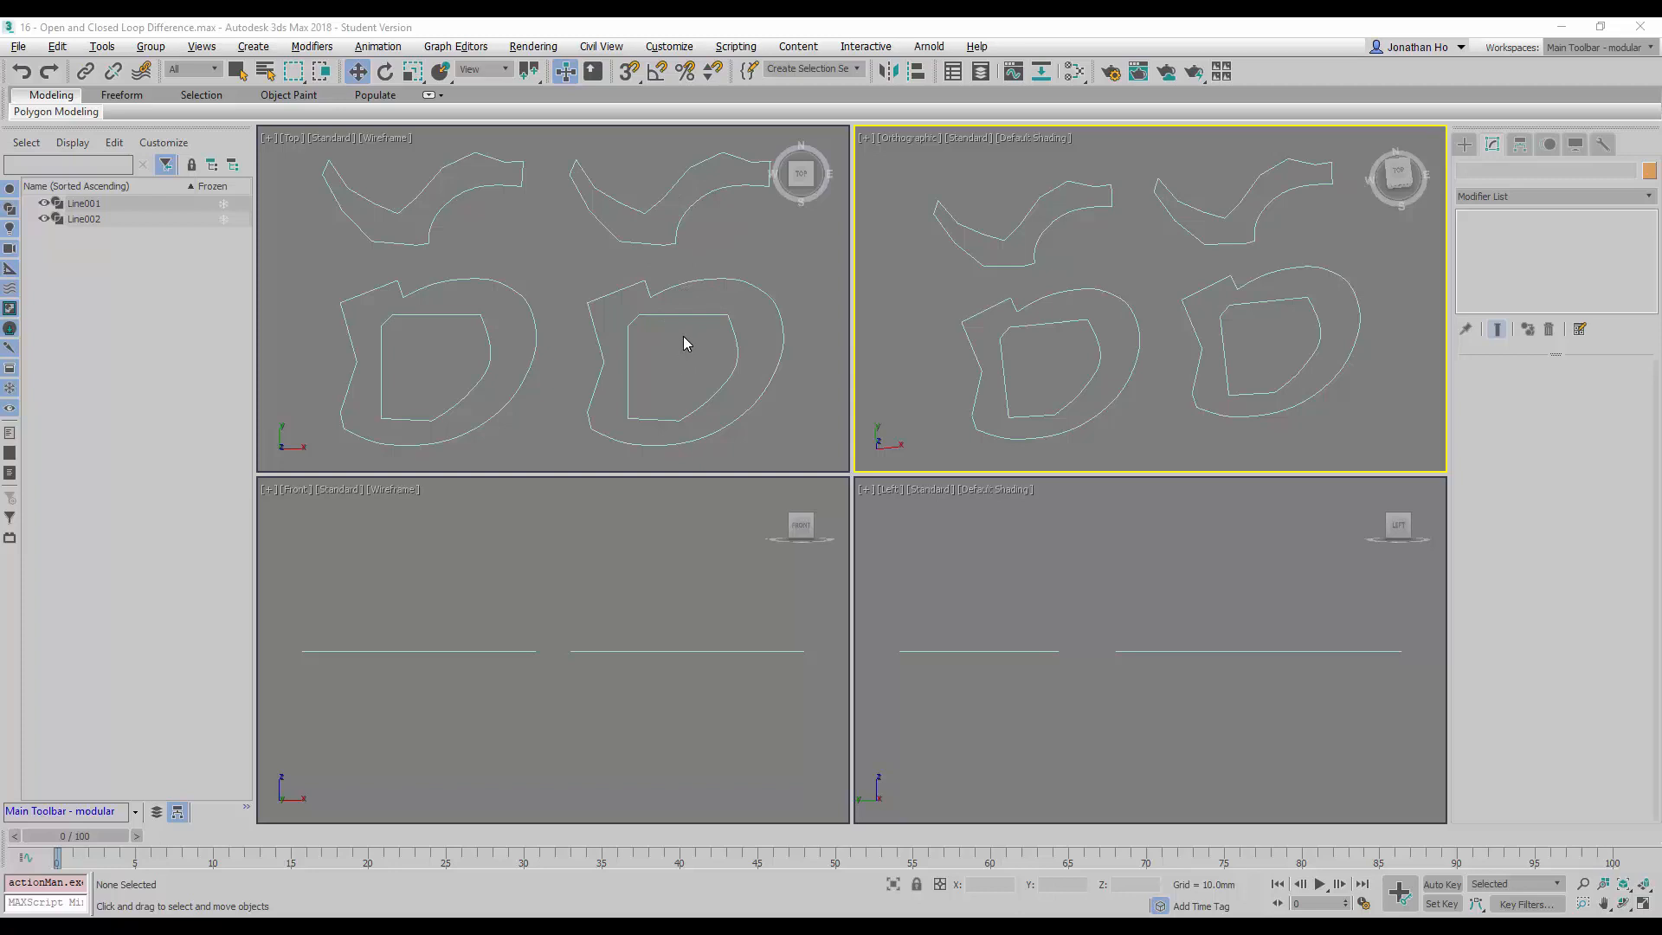
{"action": "mouse_move", "coordinate": [535, 334]}
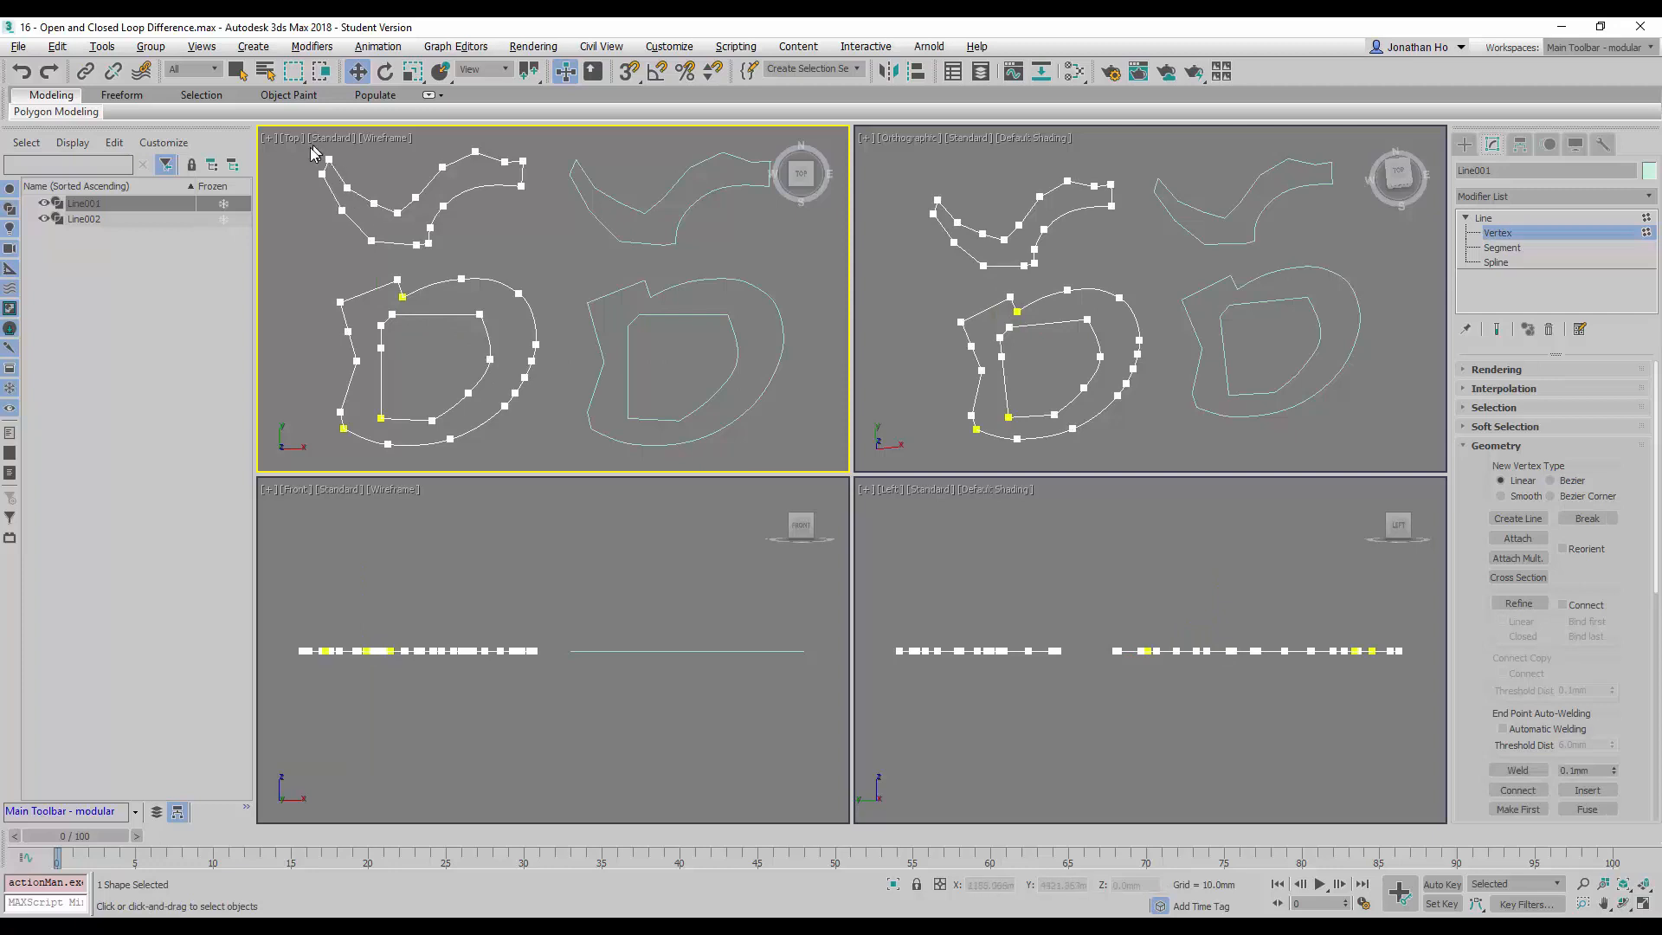
{"action": "mouse_move", "coordinate": [374, 245]}
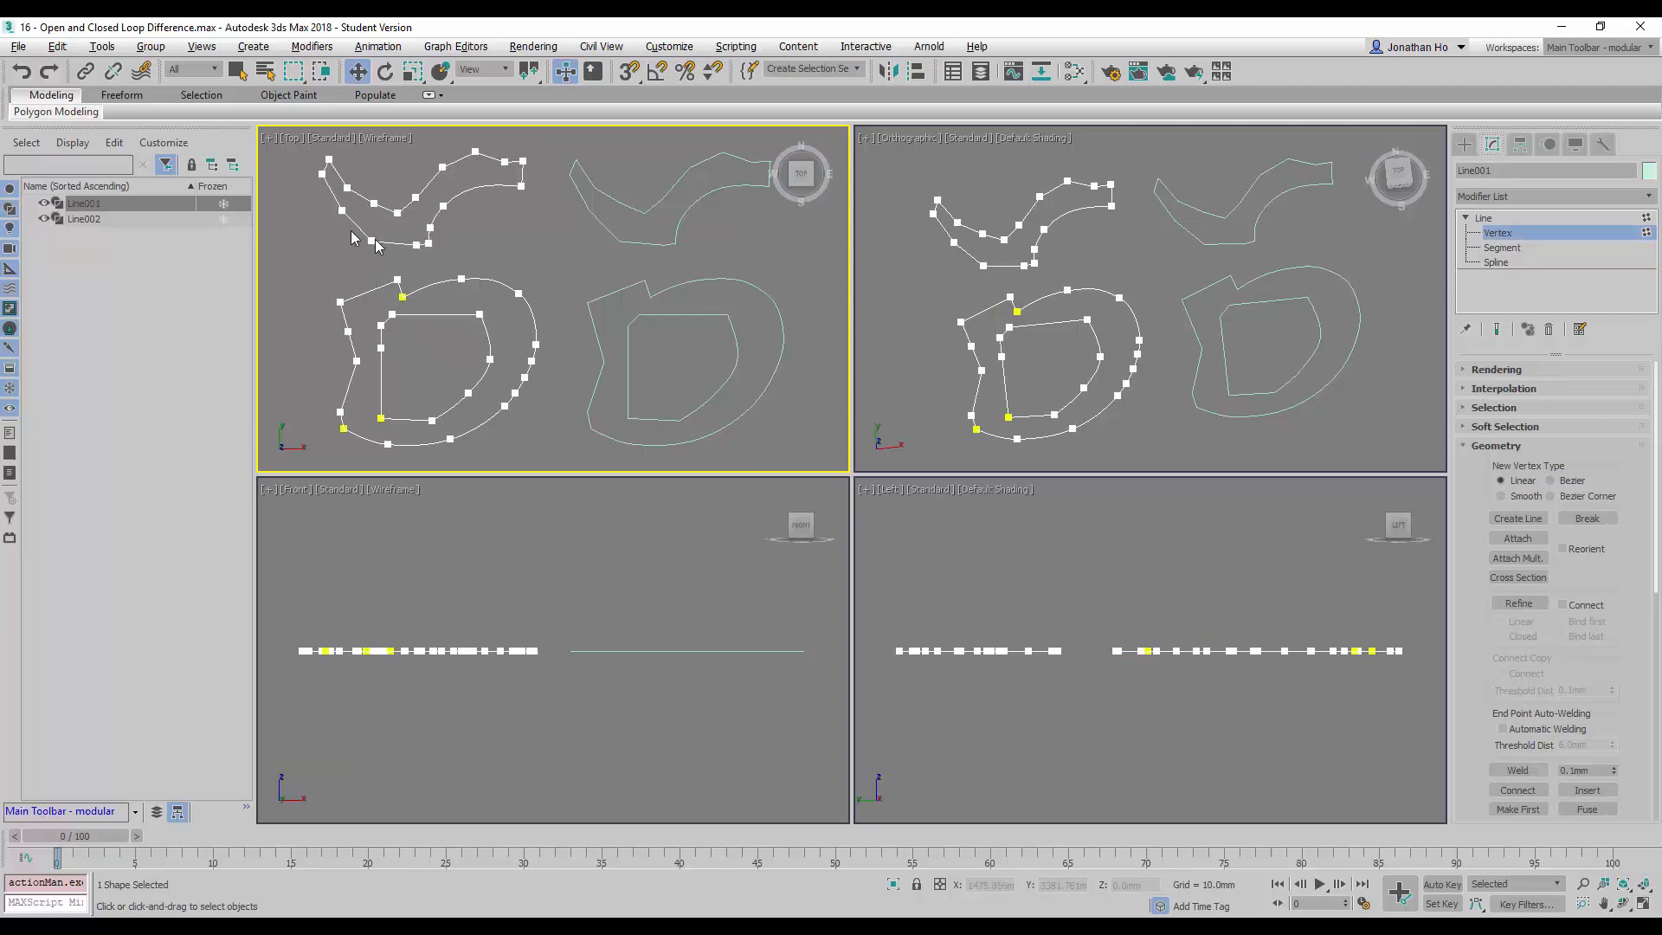
{"action": "mouse_move", "coordinate": [323, 170]}
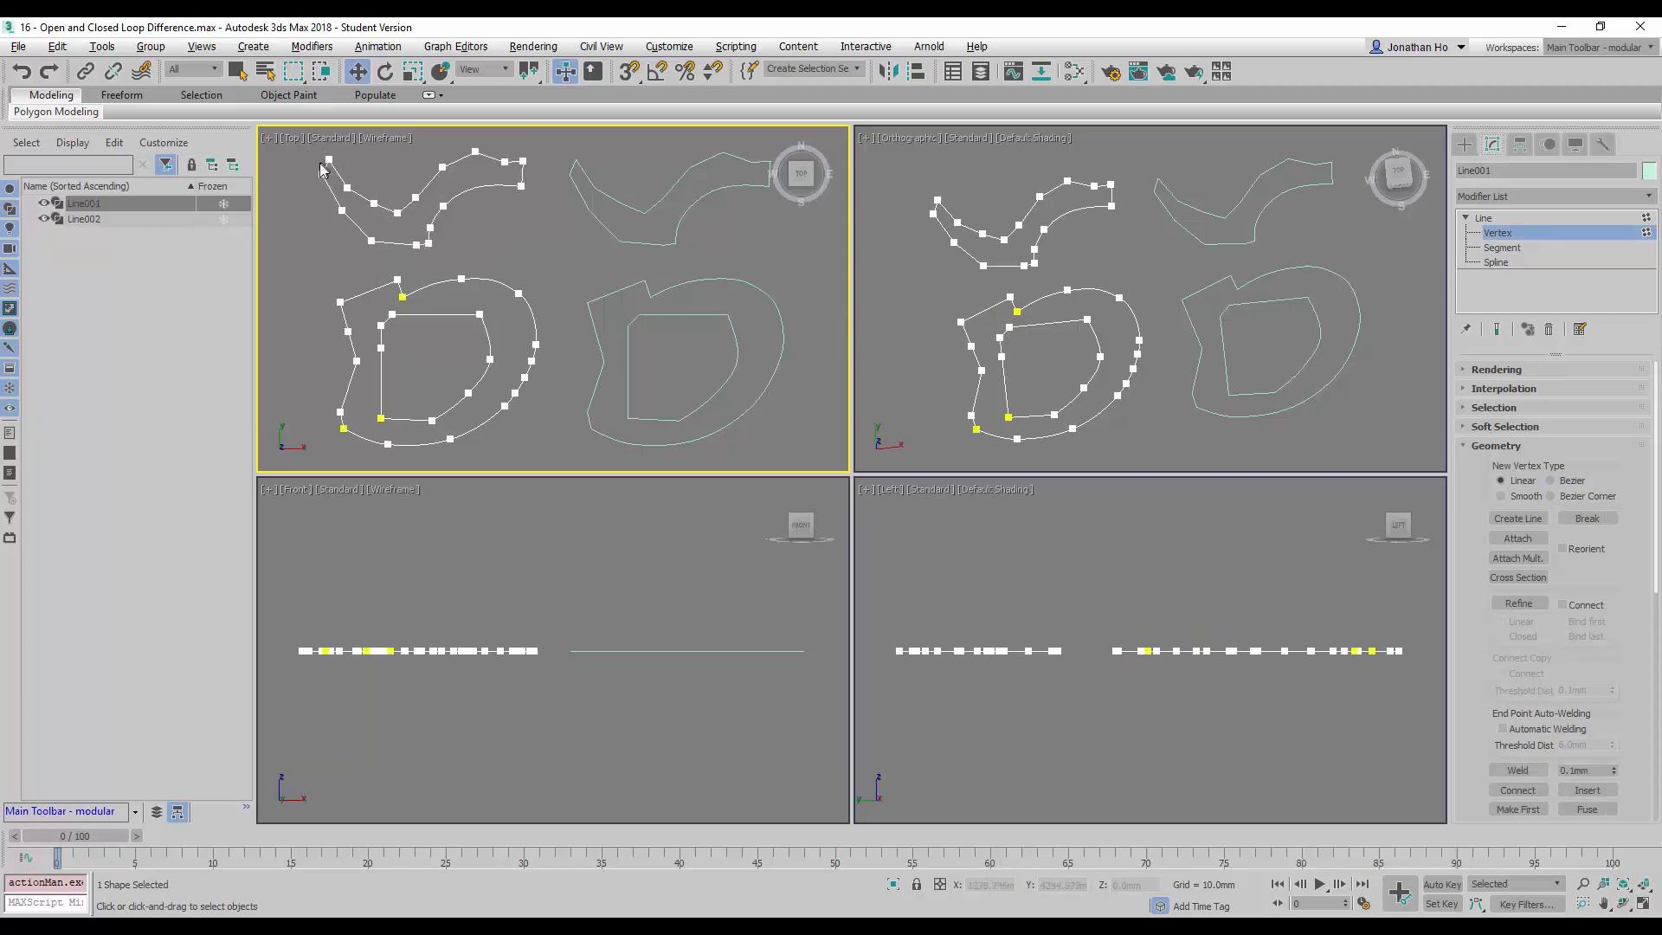
{"action": "mouse_move", "coordinate": [521, 162]}
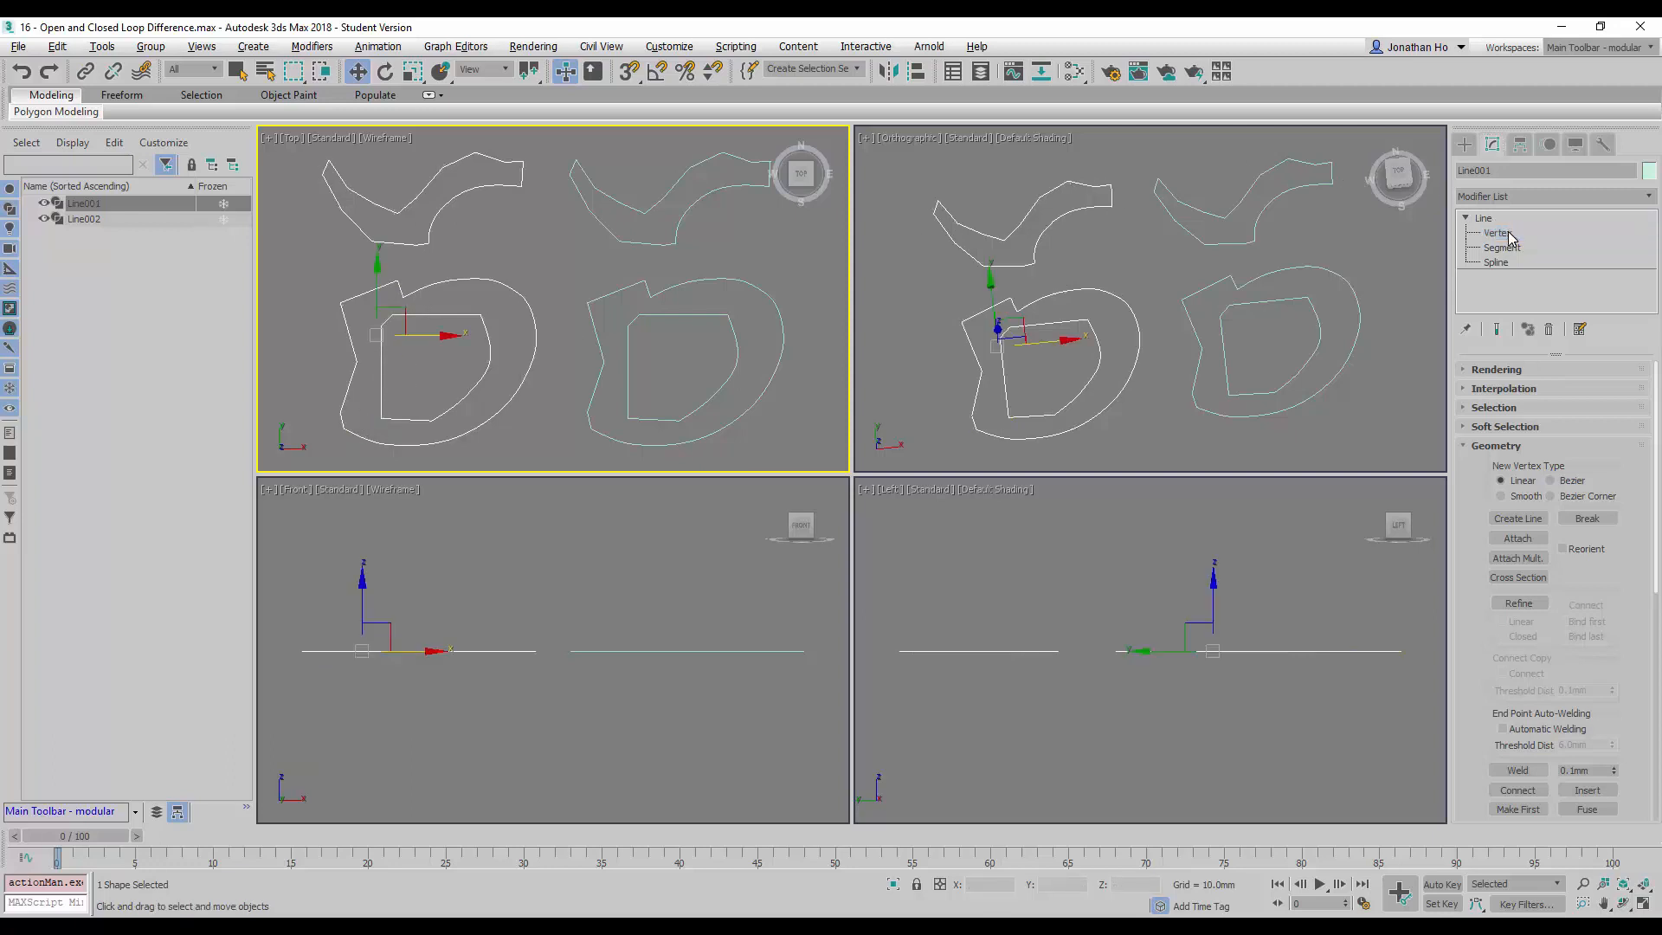
- Display Line001's spline vertices at the Vertex sub-object level
{"action": "left_click", "coordinate": [1496, 233]}
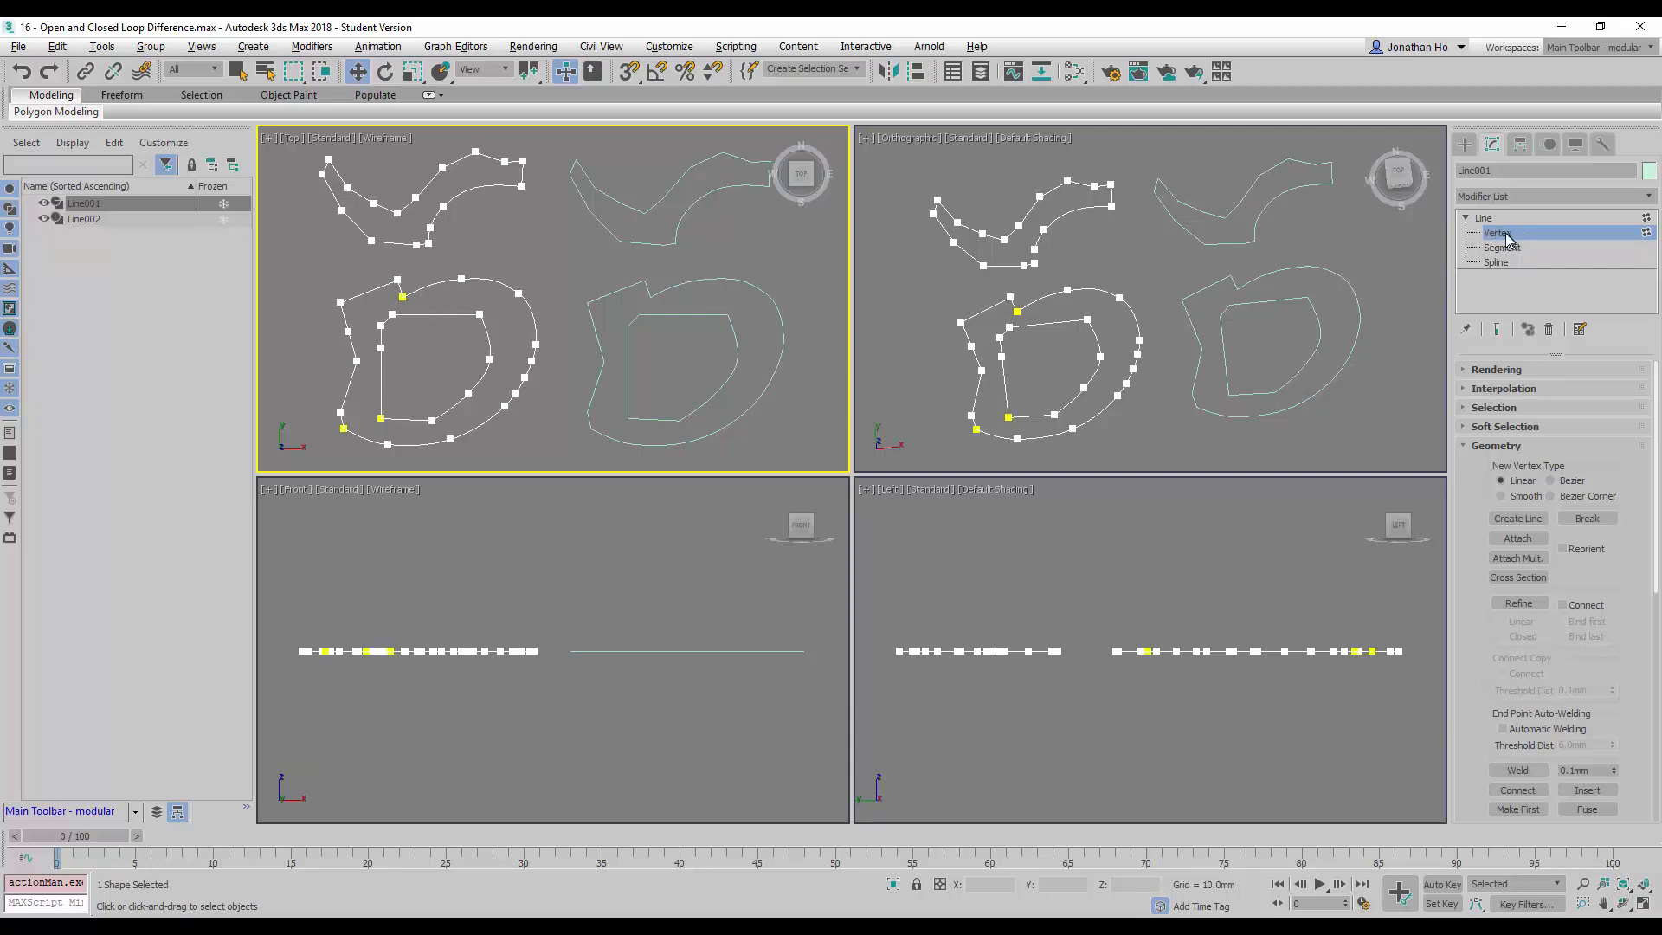
{"action": "mouse_move", "coordinate": [1520, 232]}
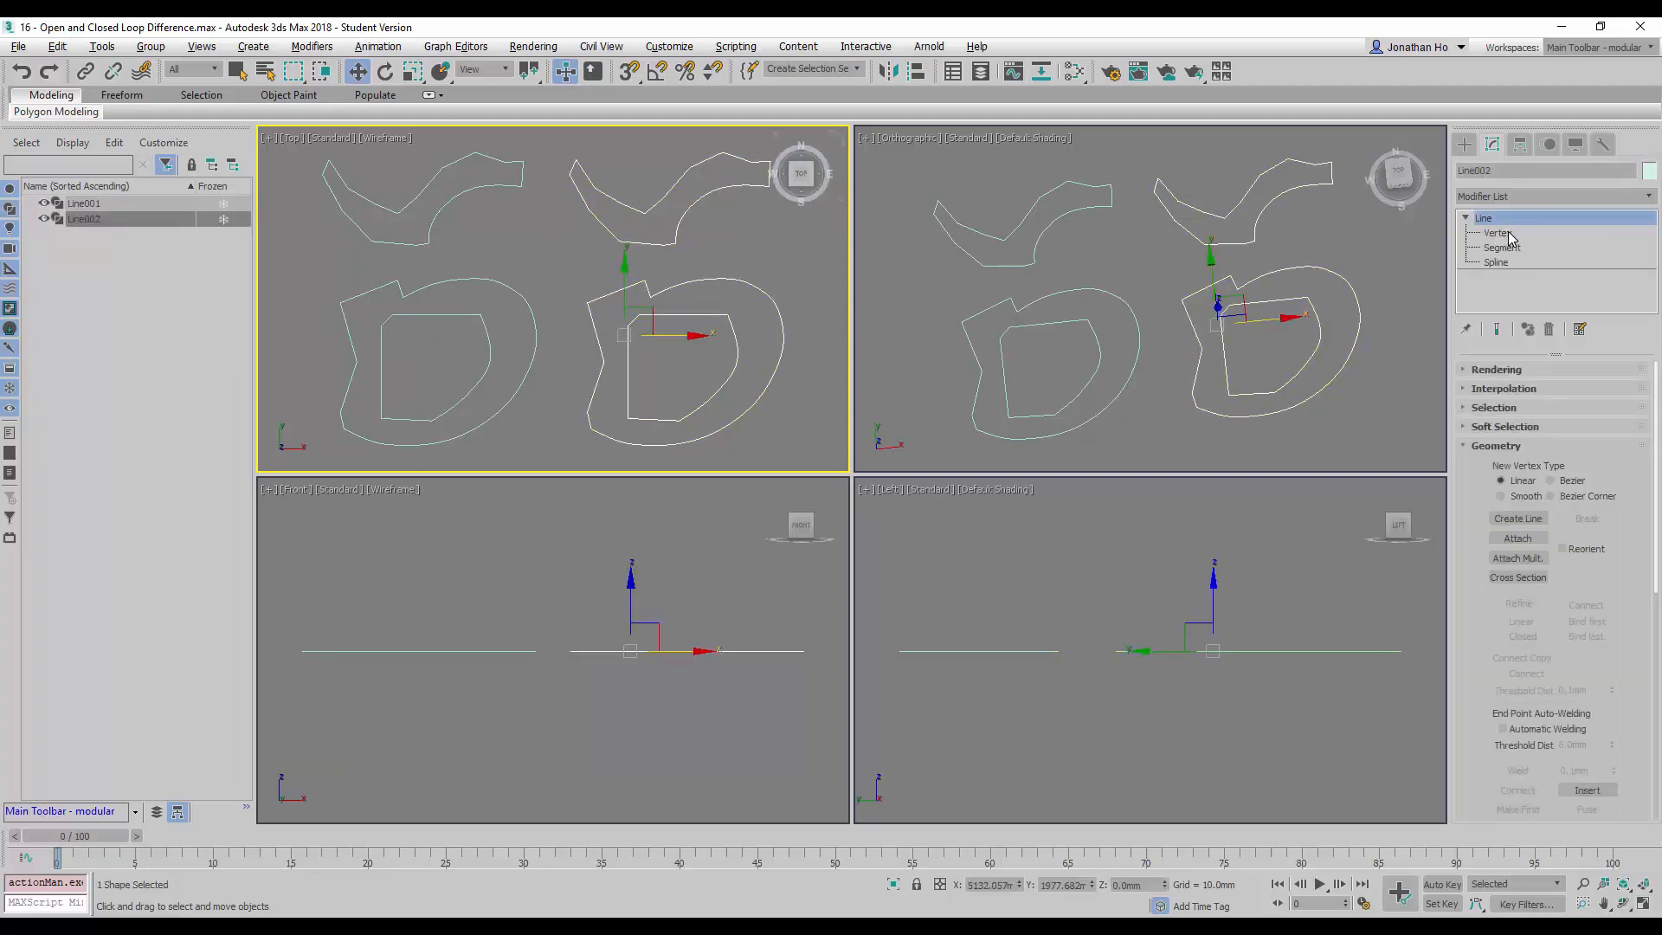
- Inspect Line002's vertices, then return it to object level in the Perspective view
{"action": "left_click", "coordinate": [1497, 232]}
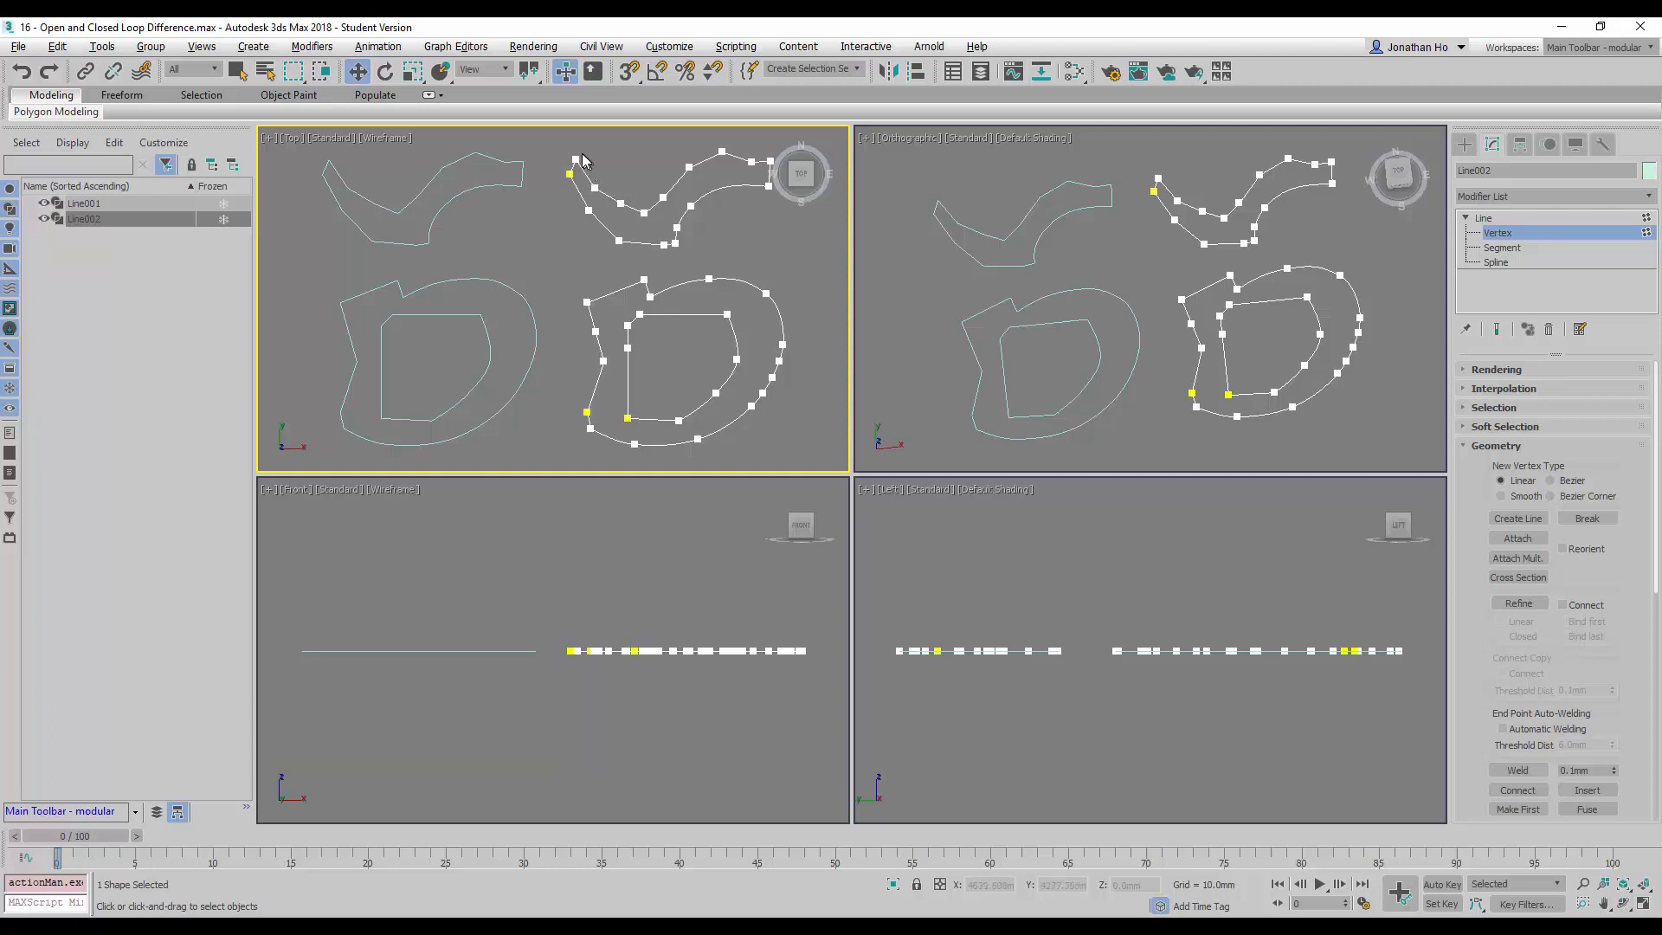
{"action": "mouse_move", "coordinate": [683, 194]}
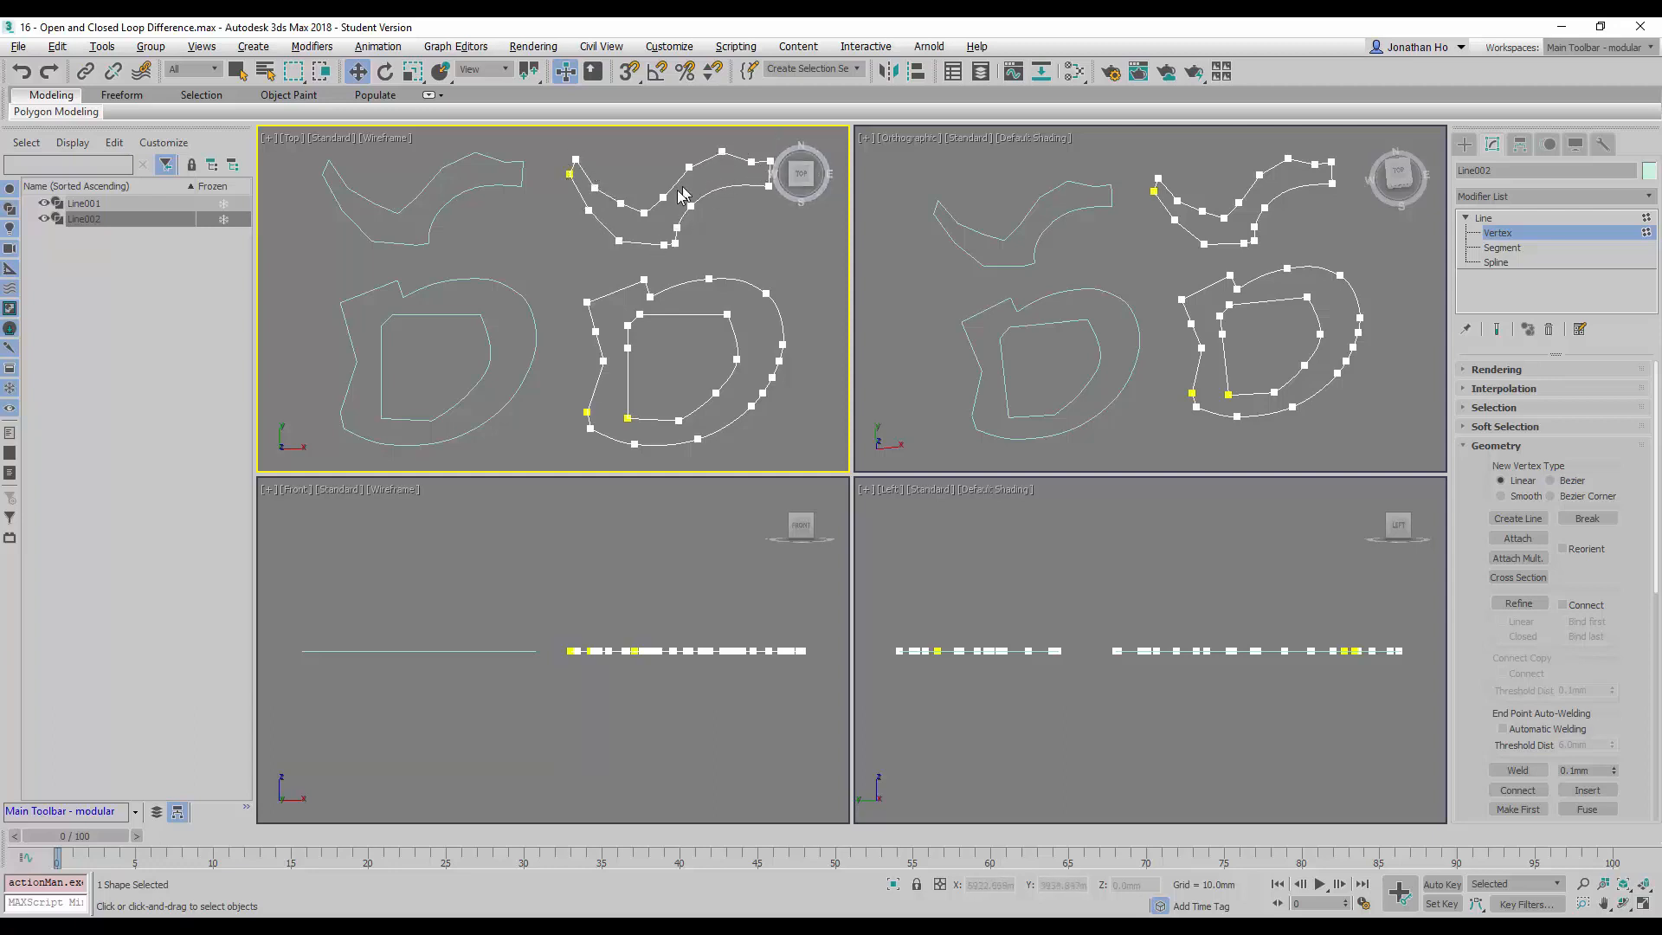
{"action": "mouse_move", "coordinate": [567, 187]}
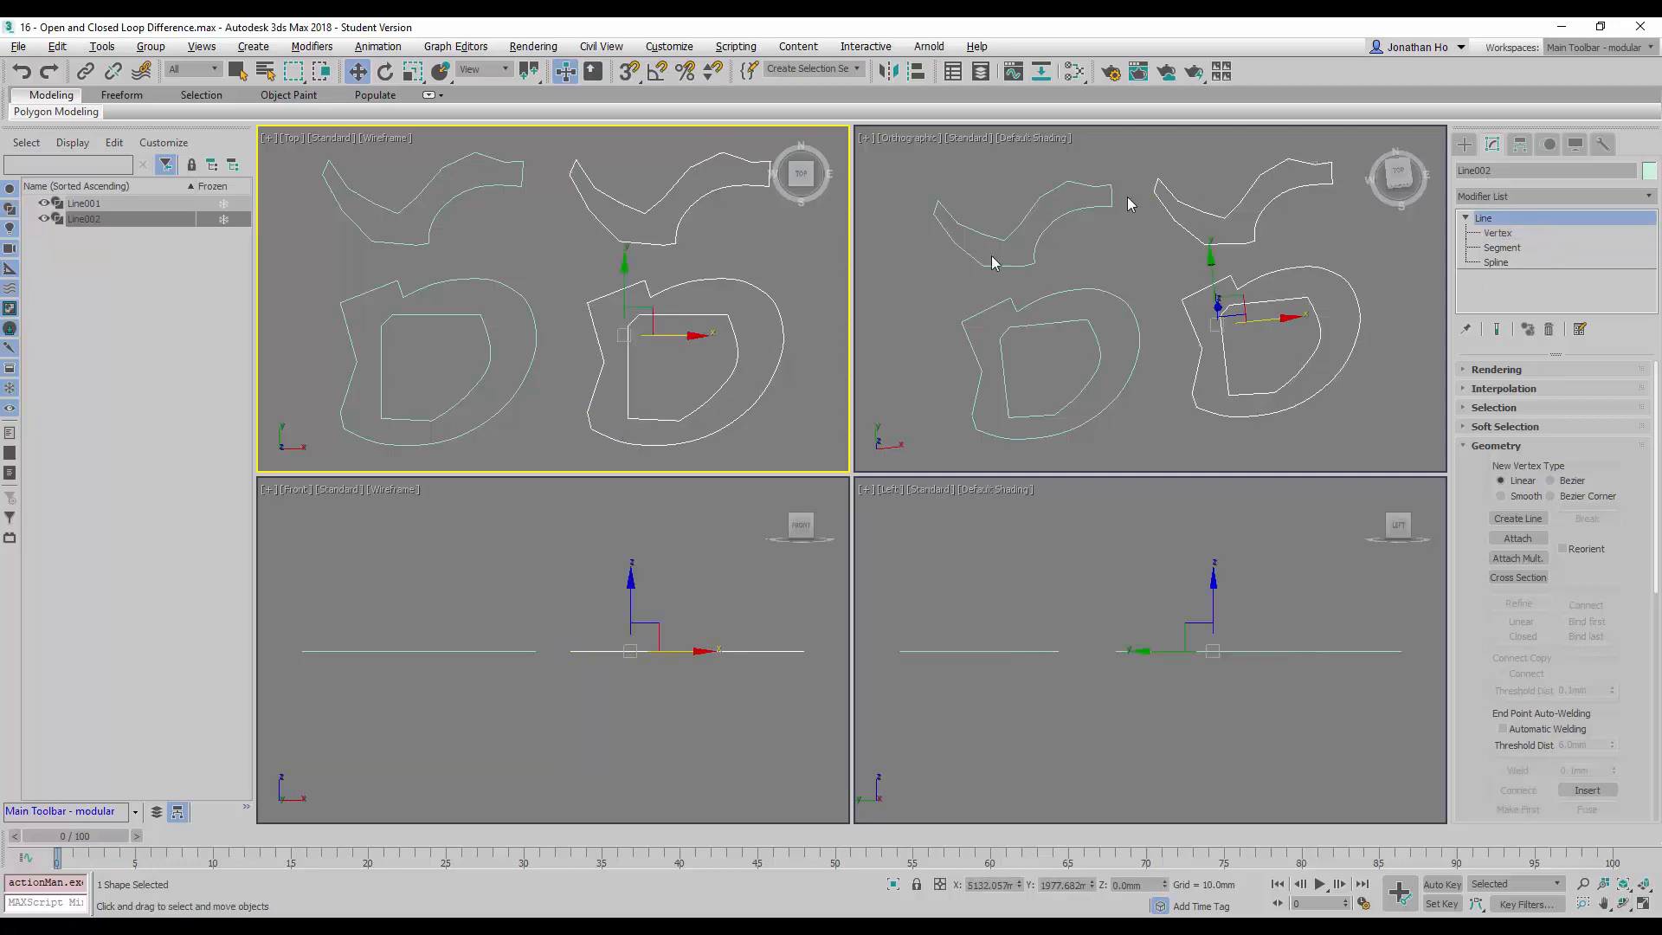
{"action": "left_click", "coordinate": [1137, 242]}
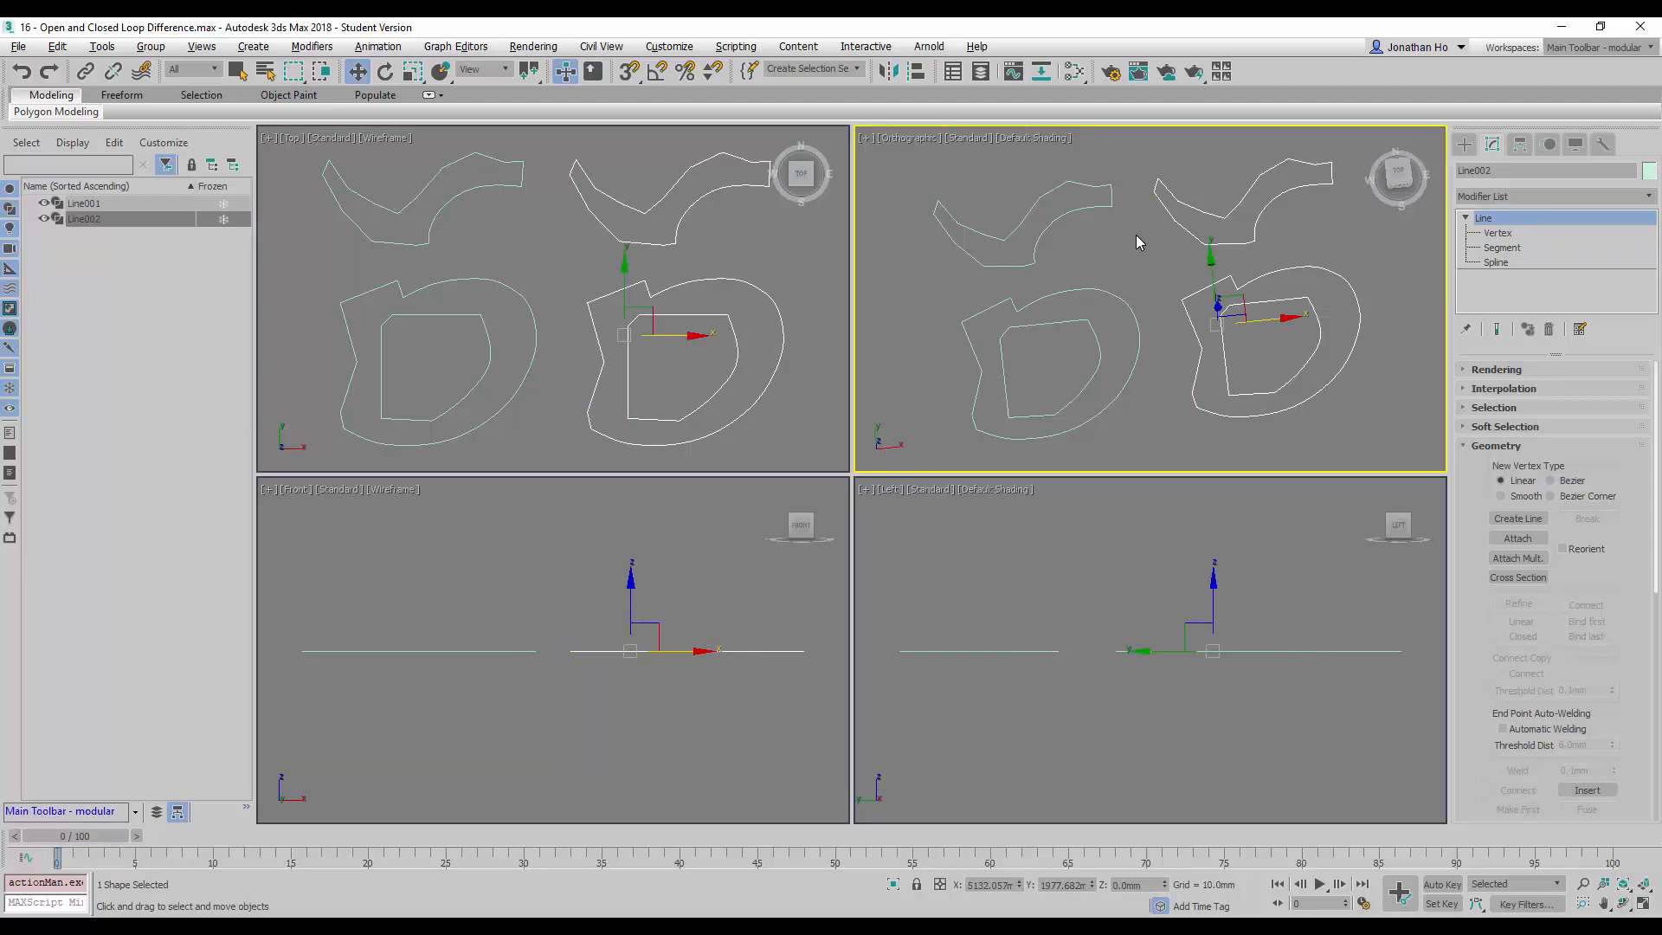
- Select Line001 and Line002 and apply an Extrude modifier to both
{"action": "left_click", "coordinate": [1227, 451]}
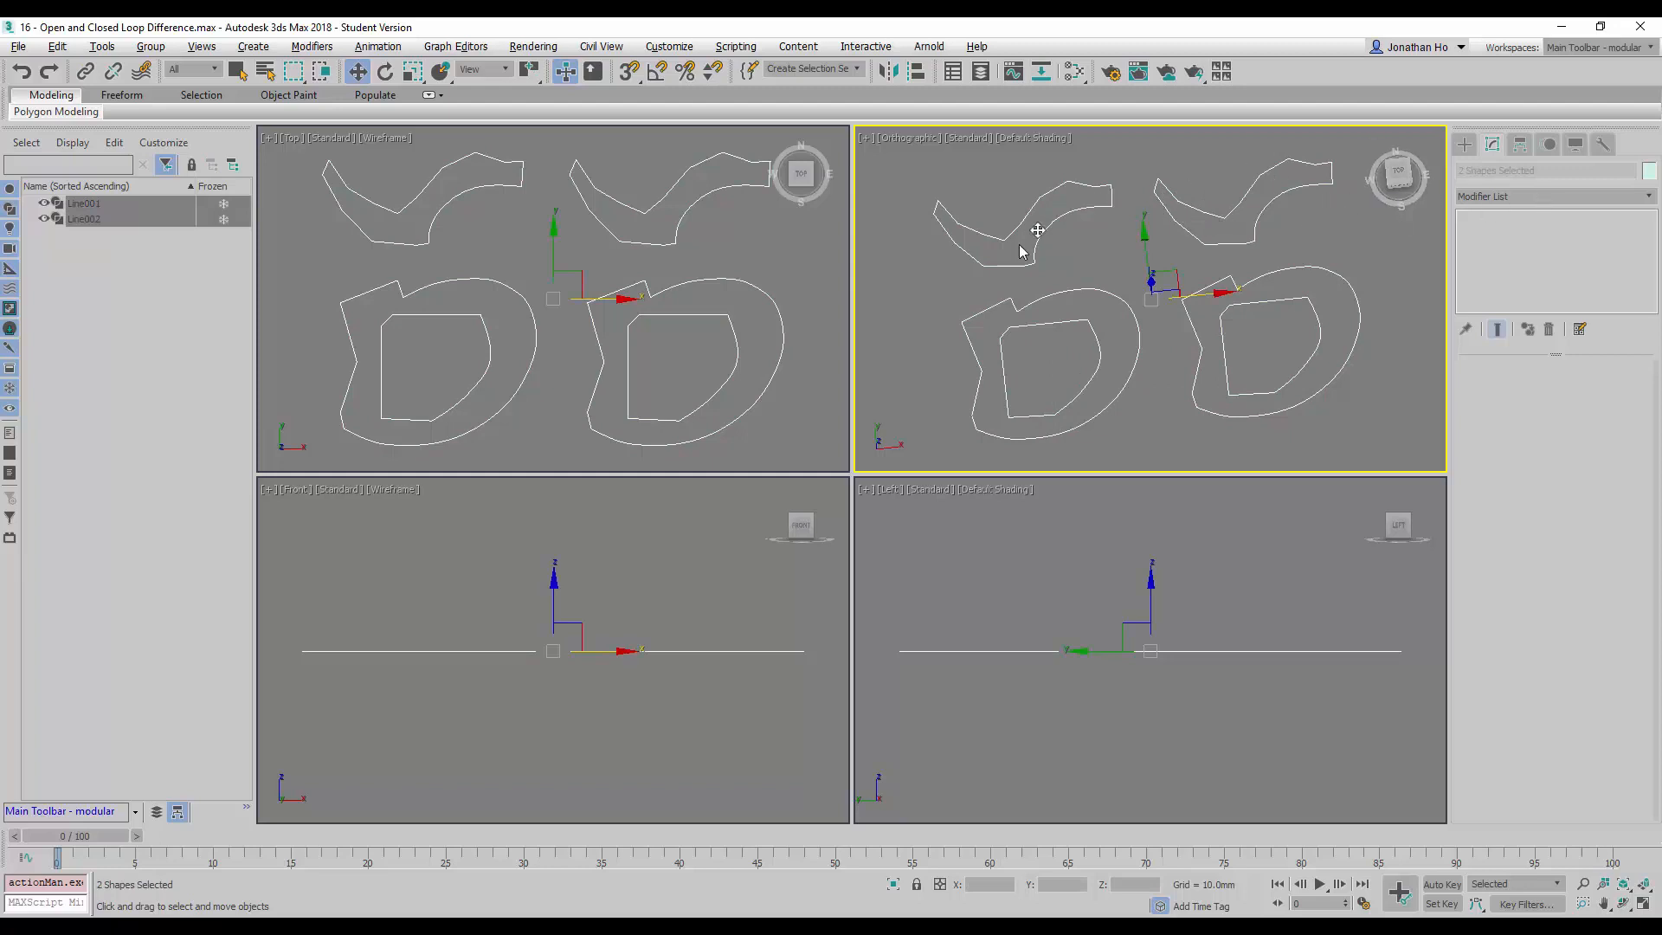
{"action": "mouse_move", "coordinate": [1593, 232]}
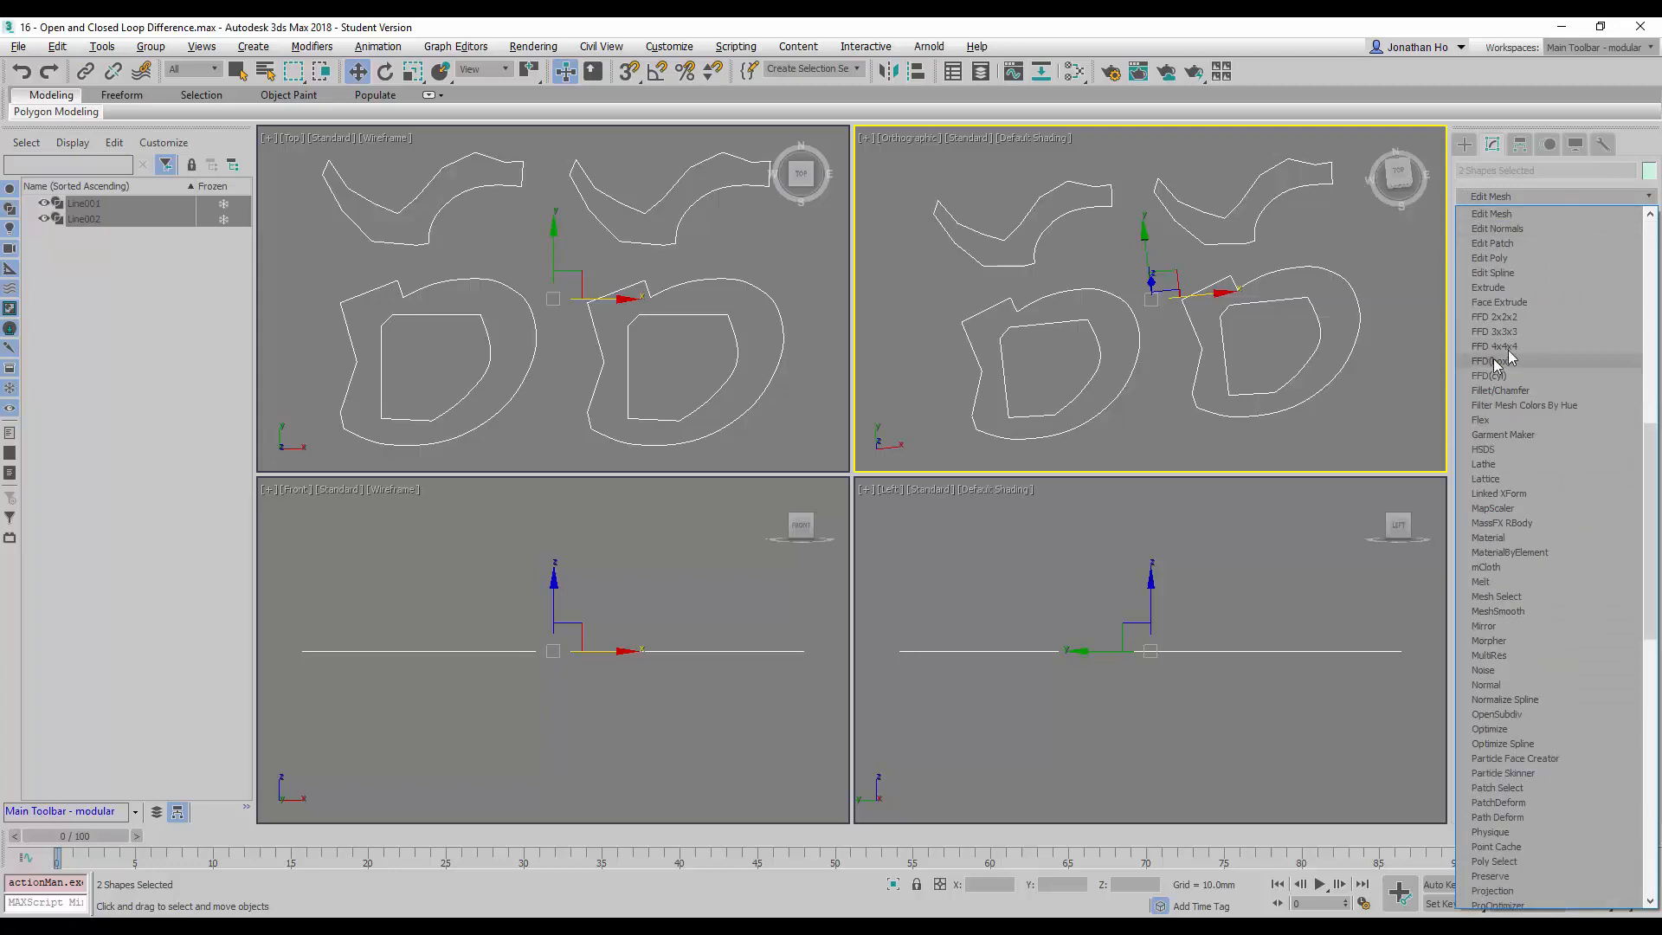
{"action": "mouse_move", "coordinate": [1516, 288]}
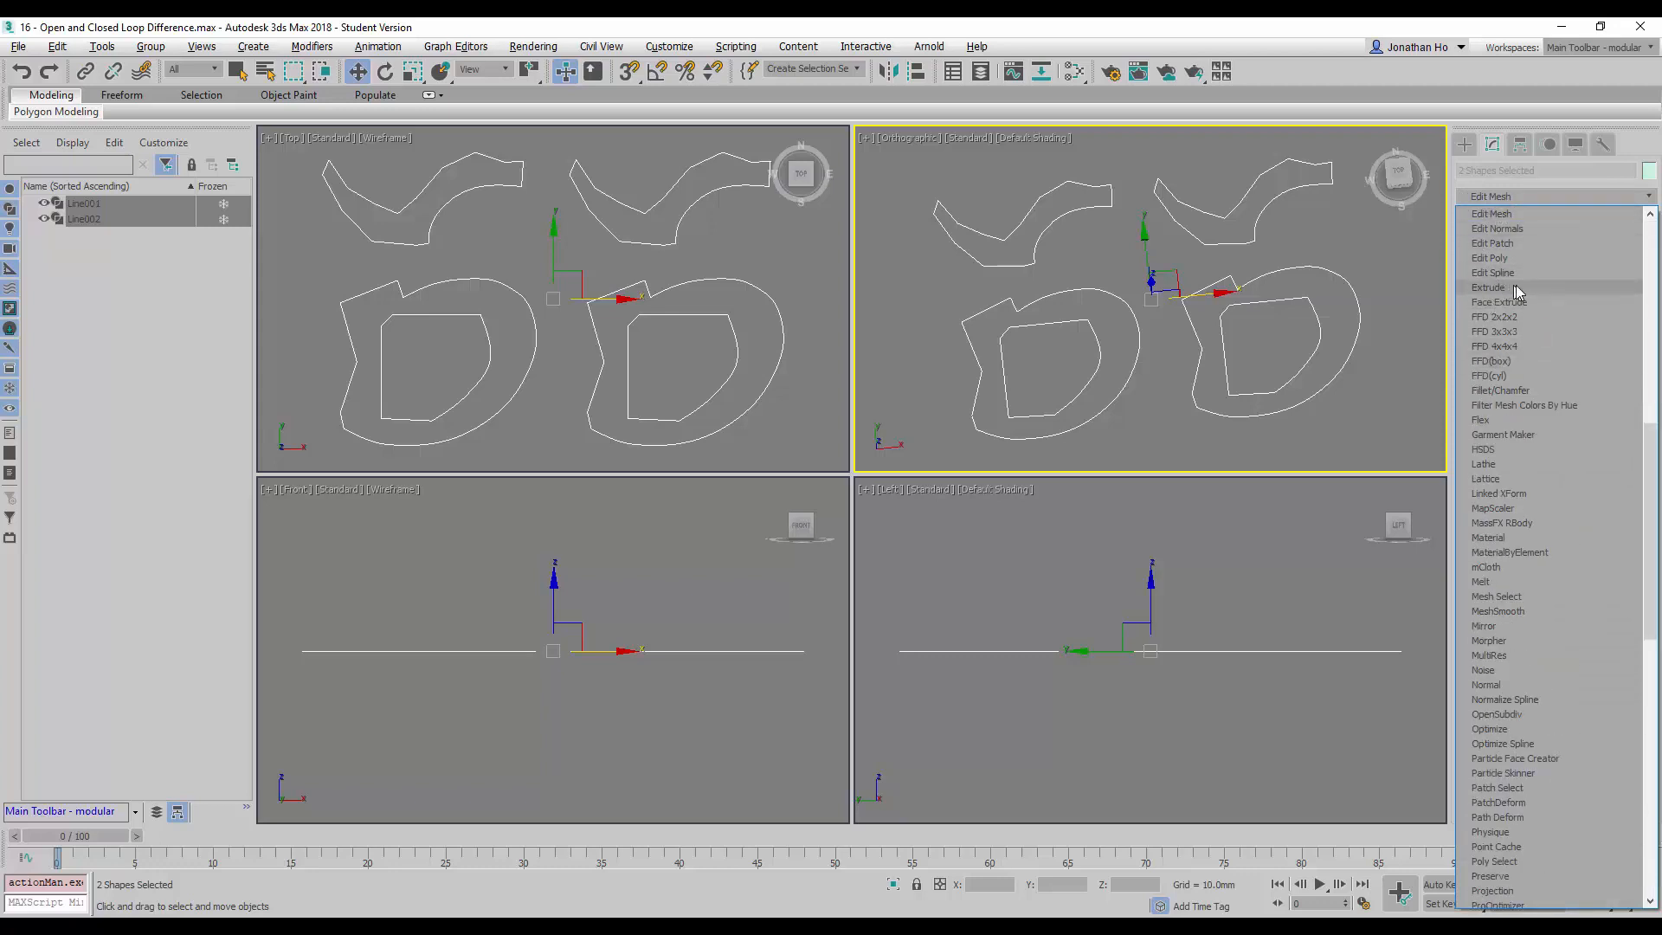
{"action": "left_click", "coordinate": [1489, 286]}
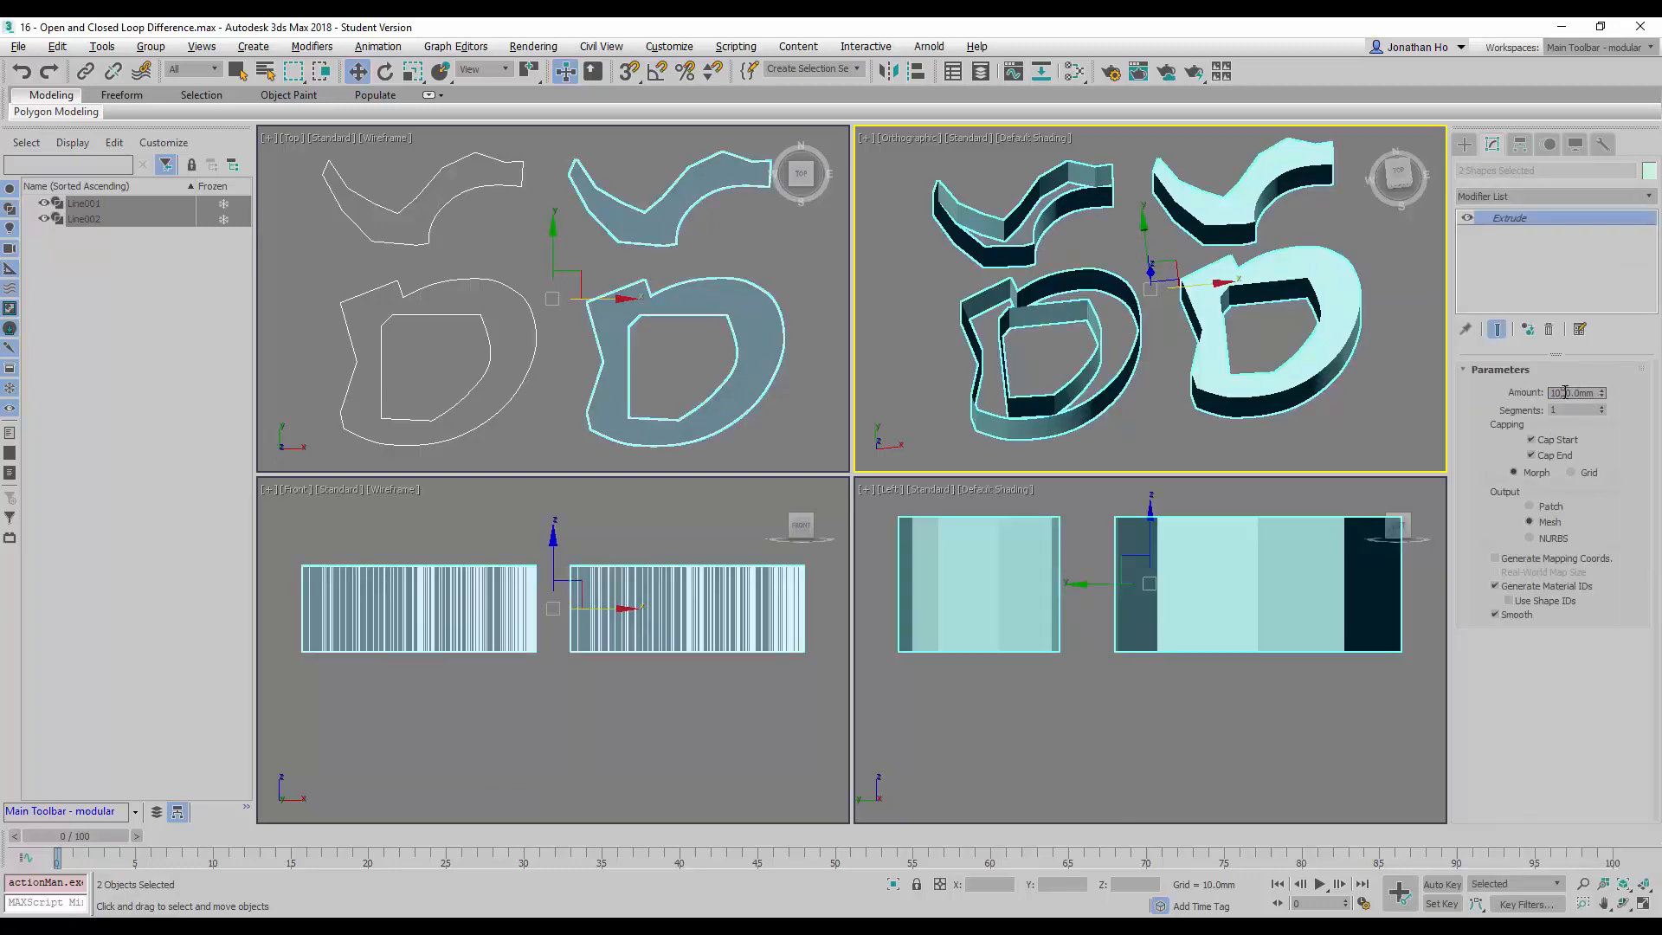
{"action": "triple_click", "coordinate": [1569, 393]}
{"action": "type", "text": "1000"}
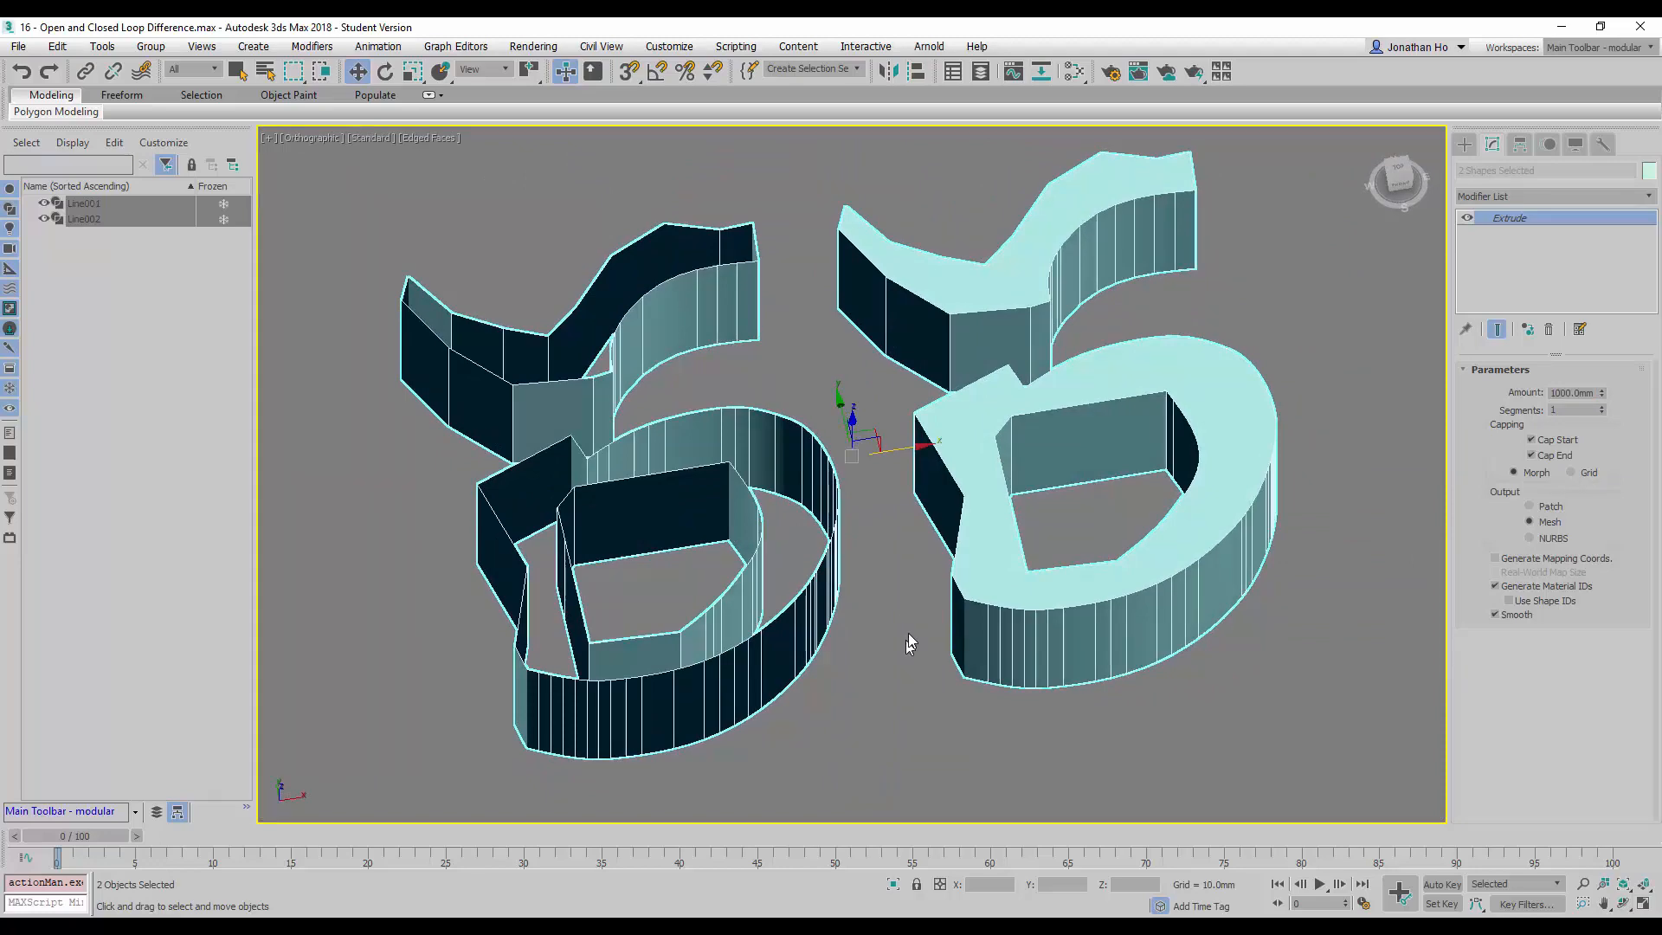
- Orbit around the 1000 mm extrusions to view the hollow left design, then restore four viewports
{"action": "left_click_drag", "start_coordinate": [912, 643], "coordinate": [896, 652]}
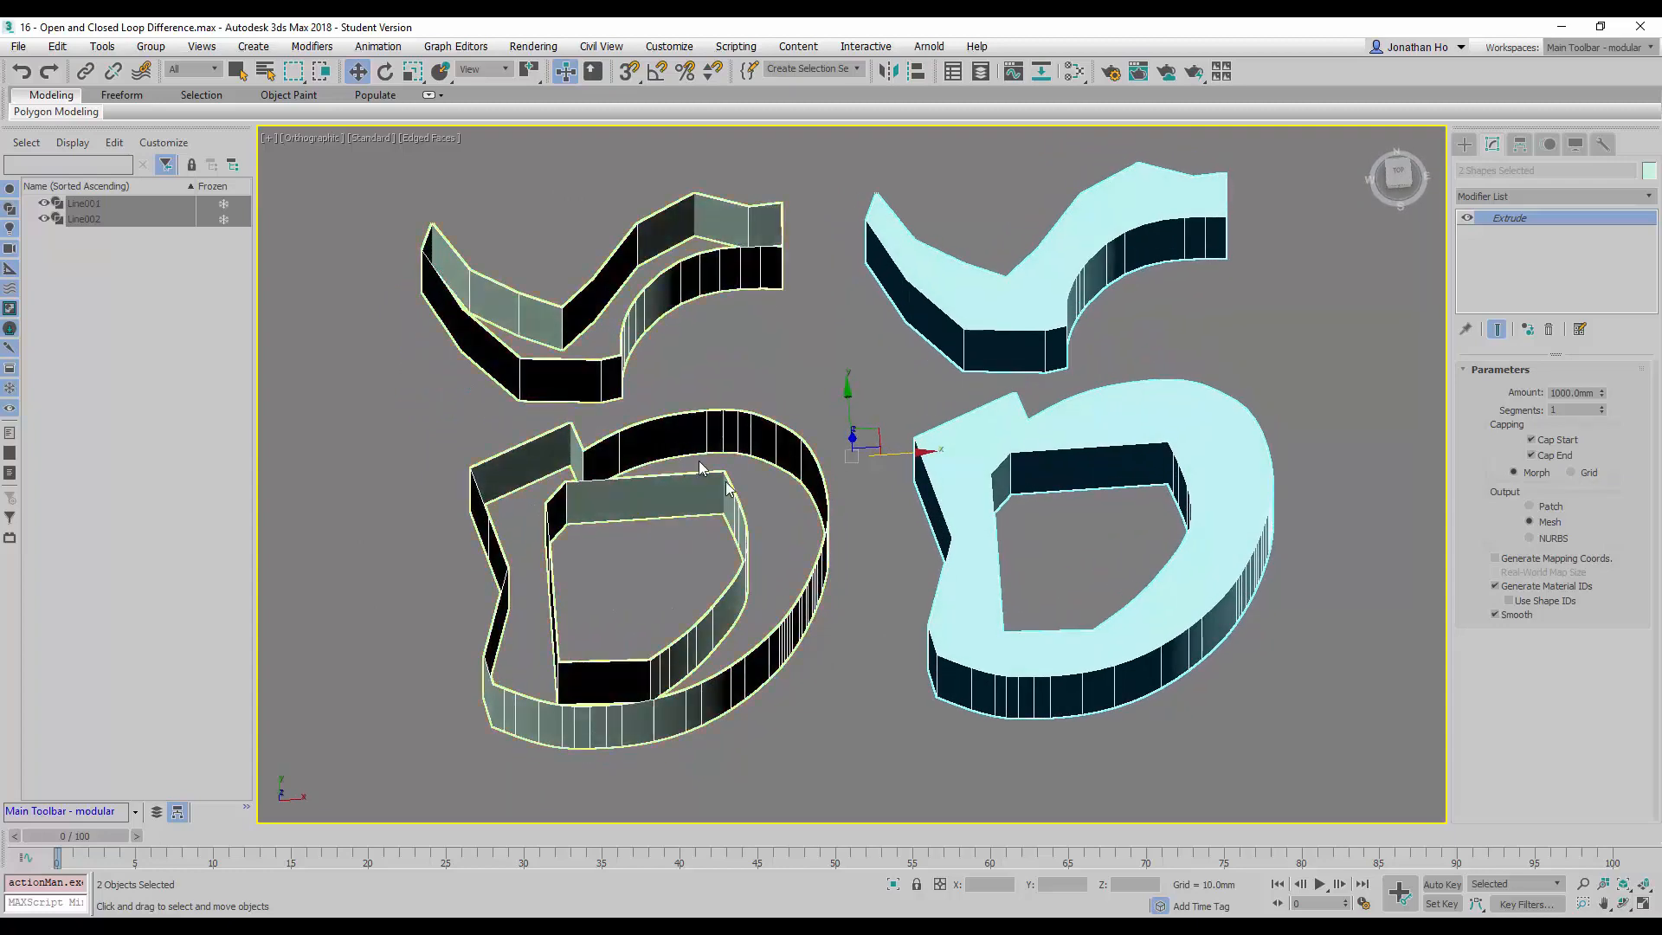
{"action": "left_click_drag", "start_coordinate": [699, 477], "coordinate": [594, 371]}
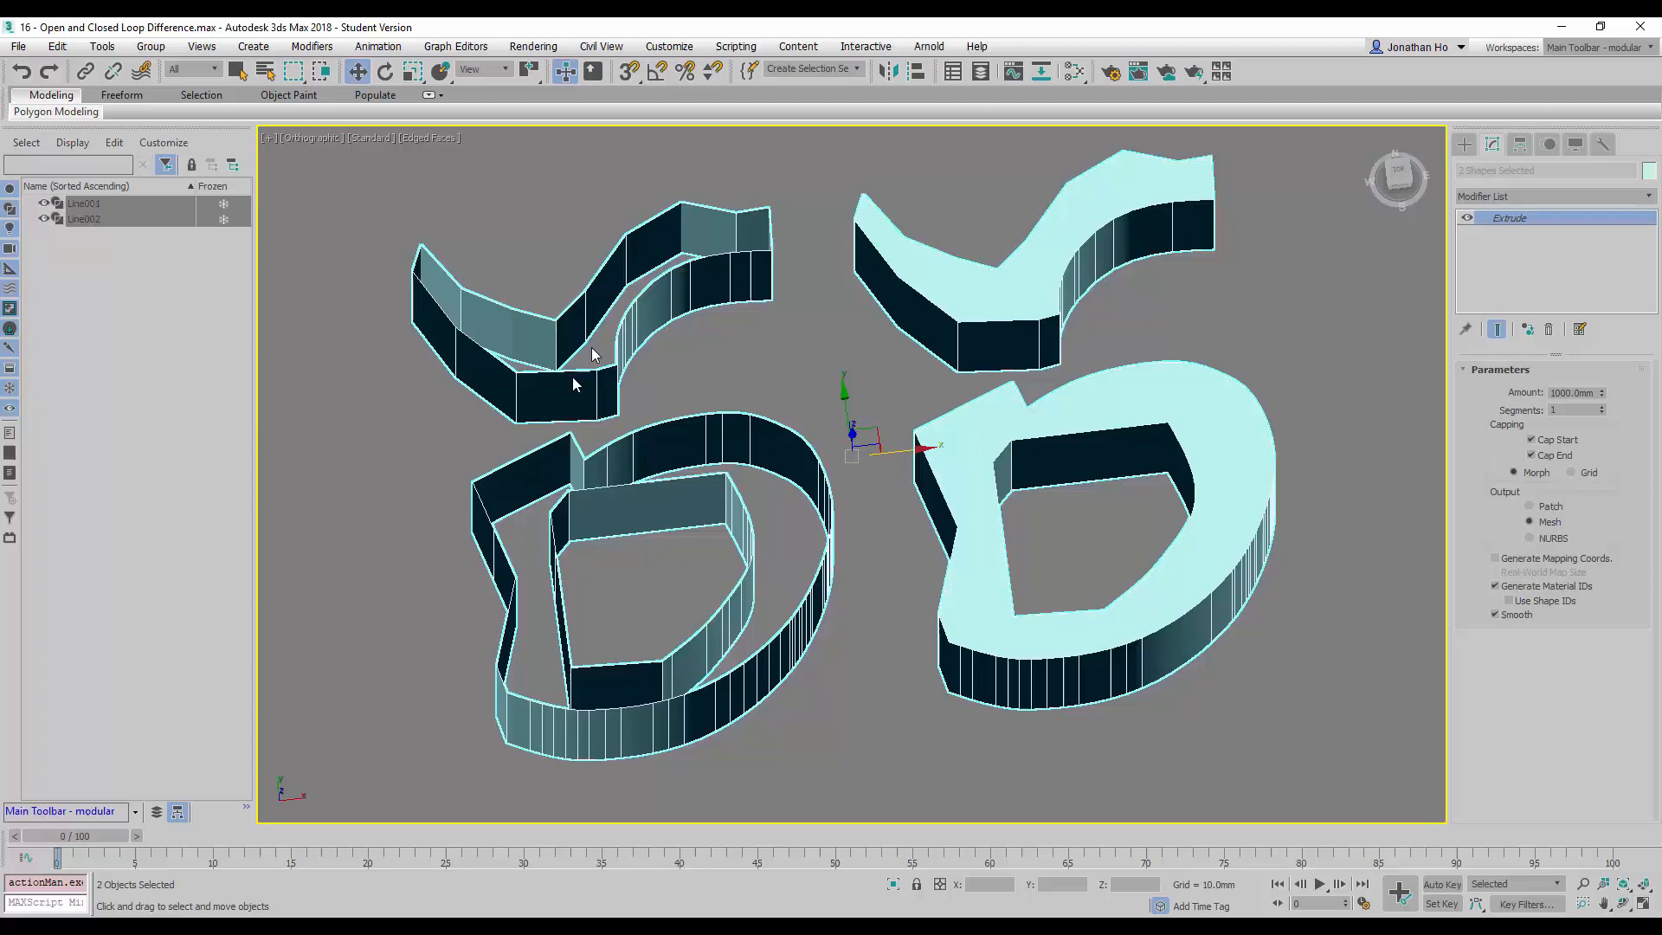
{"action": "mouse_move", "coordinate": [683, 405]}
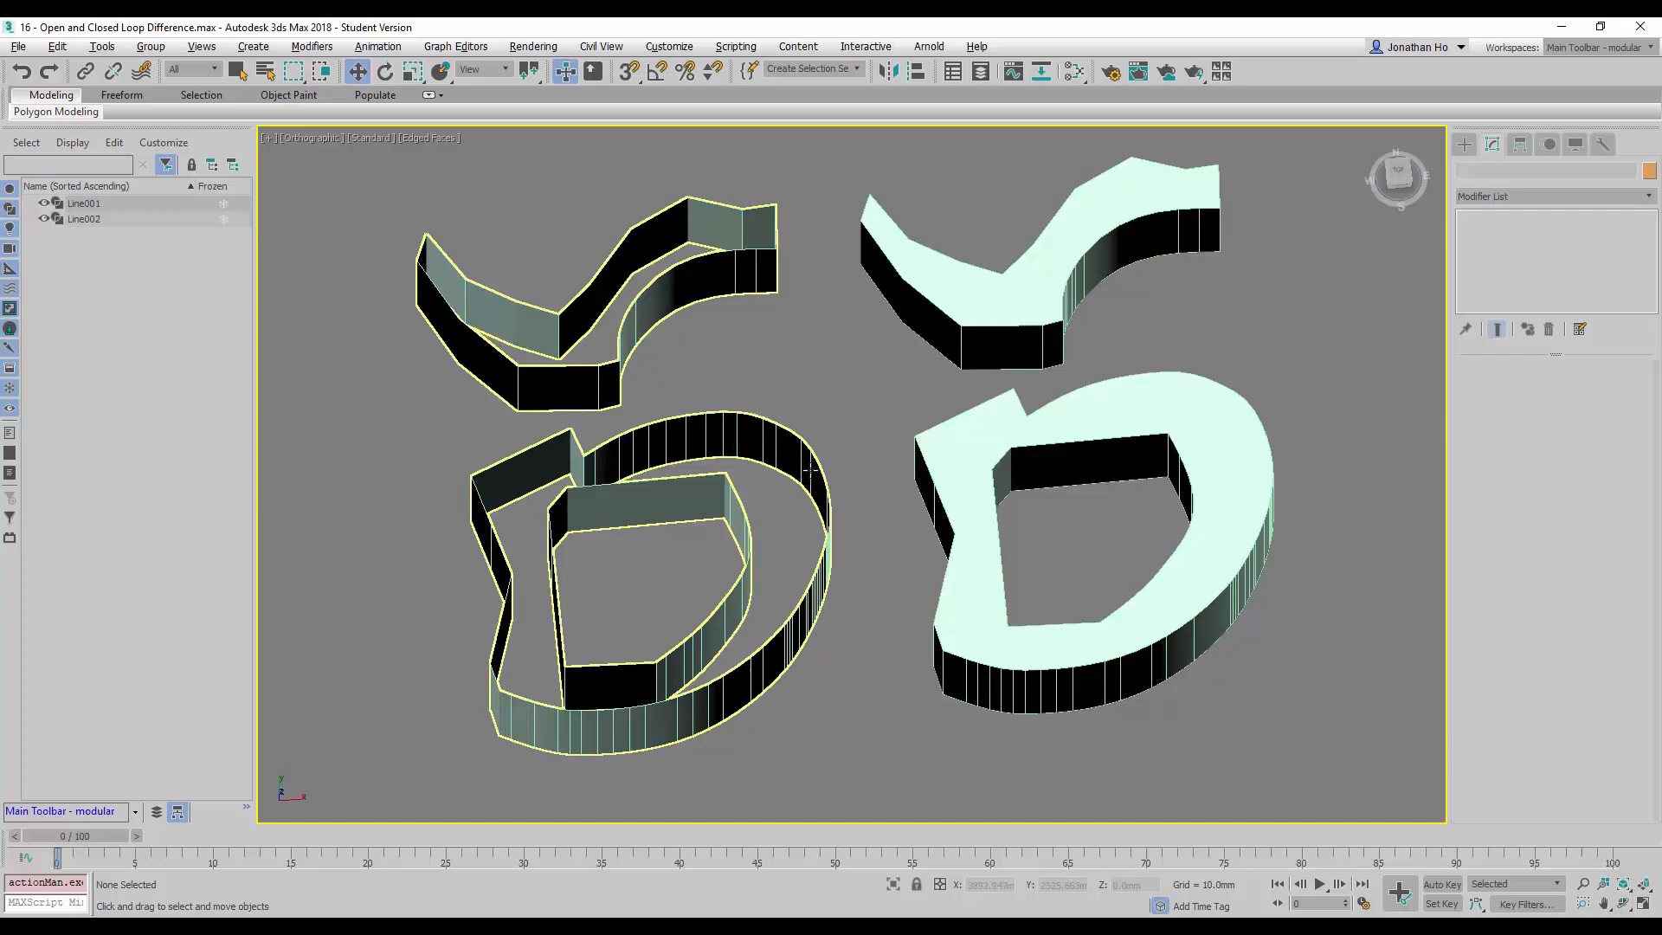
{"action": "key", "text": "Alt+W"}
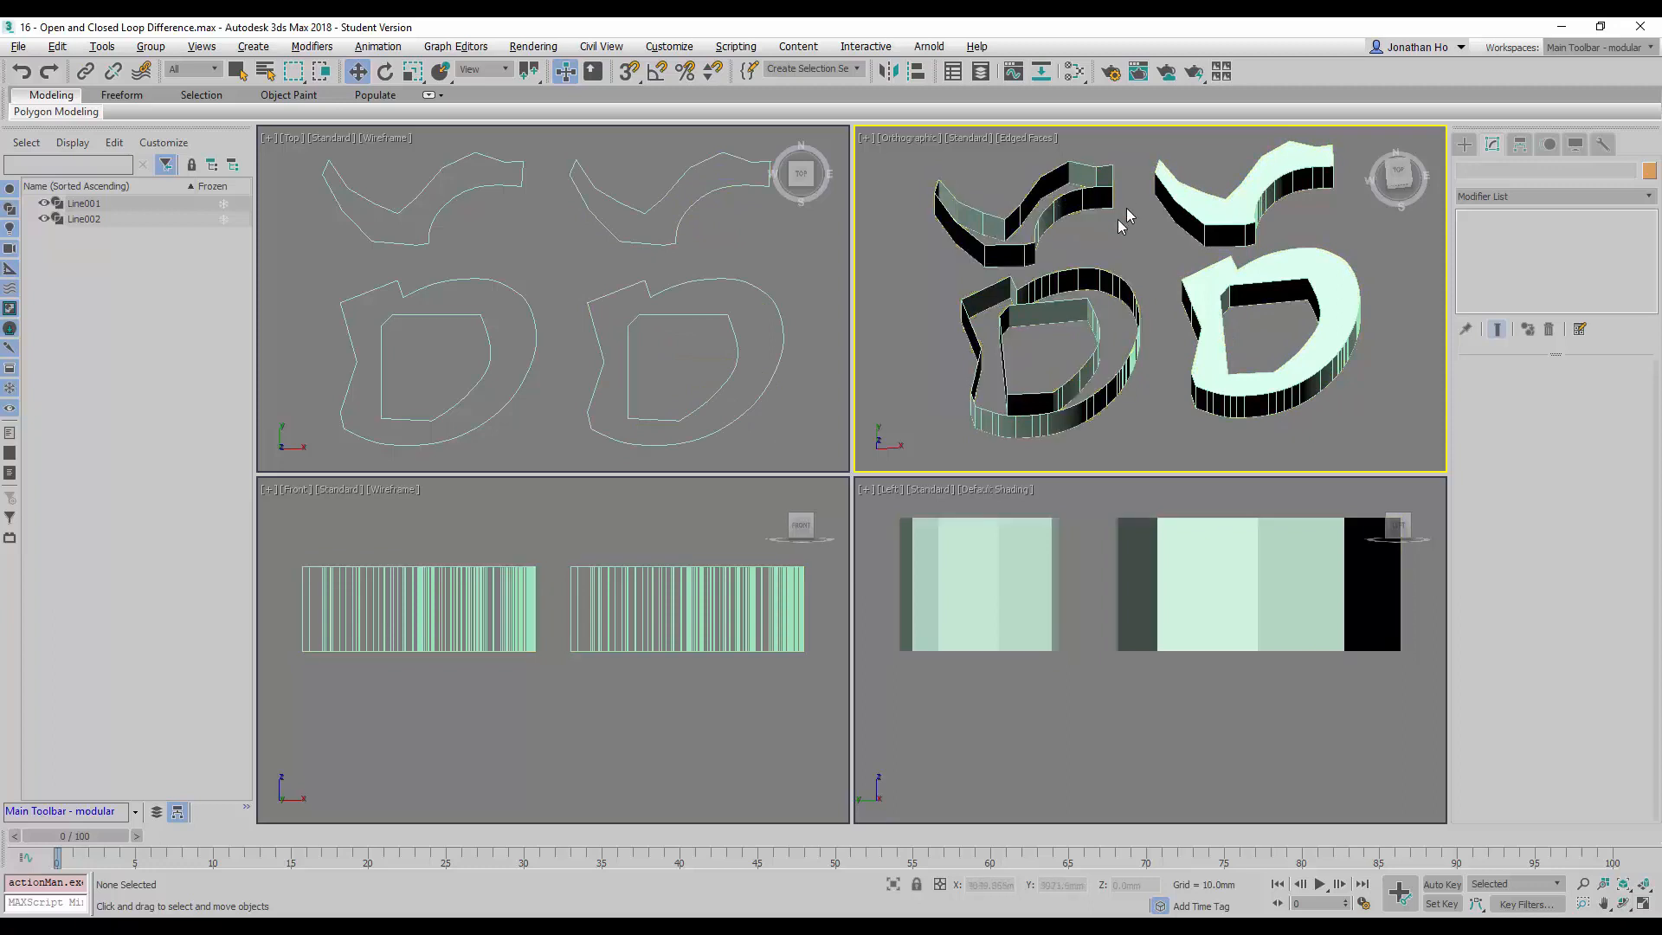
{"action": "mouse_move", "coordinate": [1073, 230]}
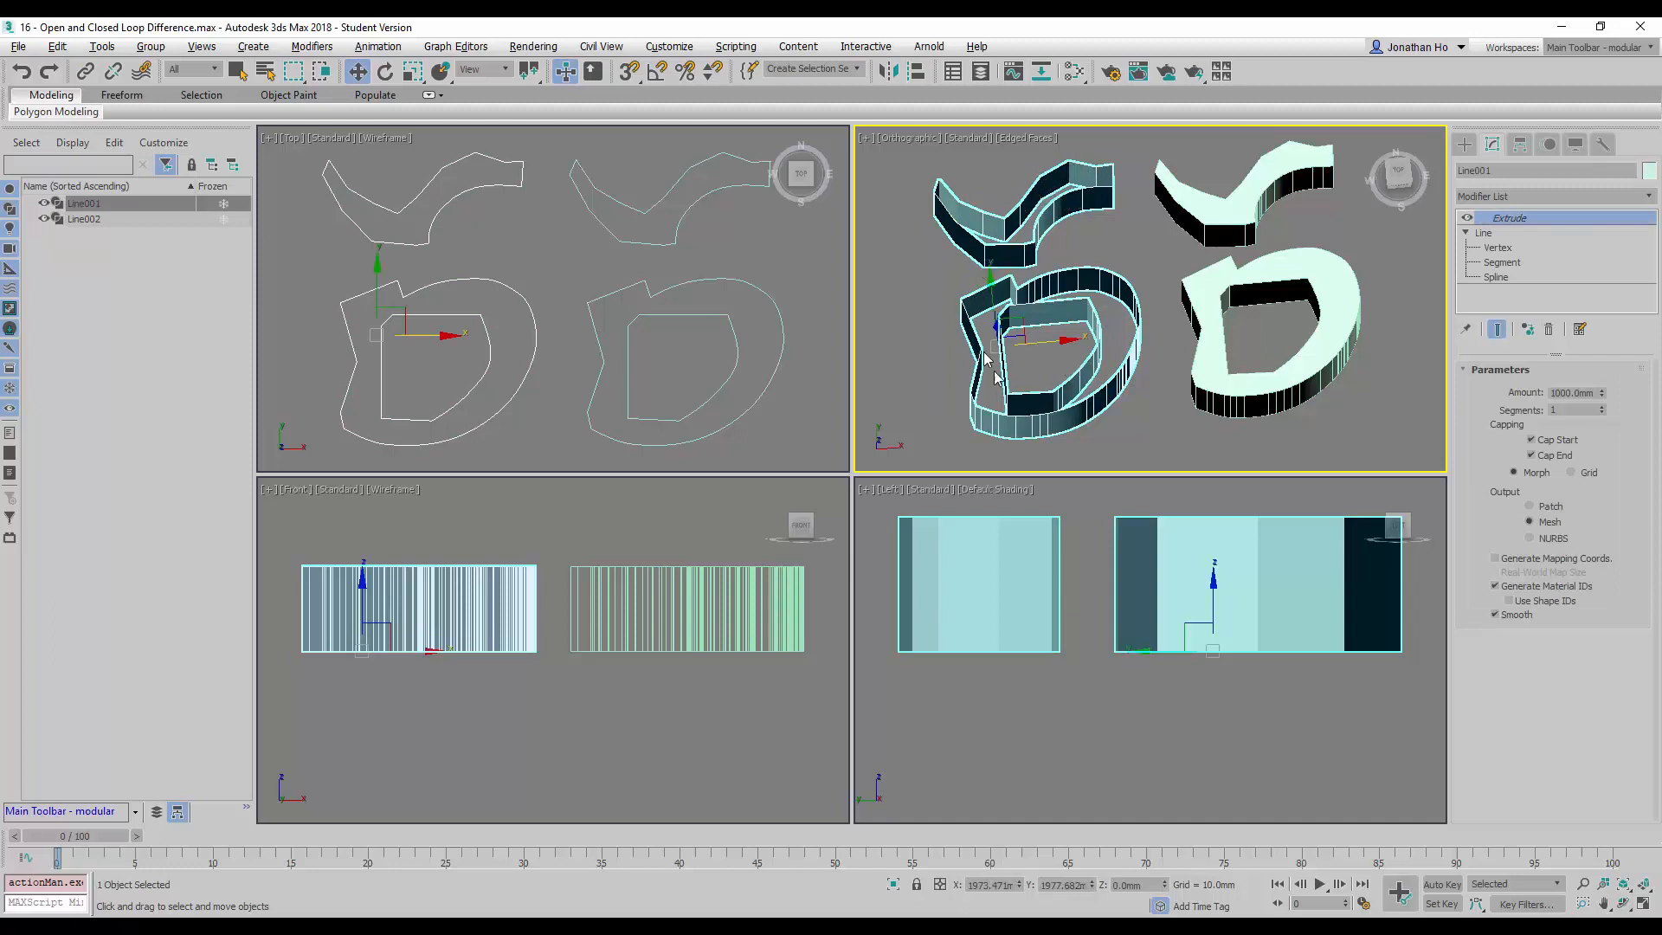
{"action": "mouse_move", "coordinate": [1439, 262]}
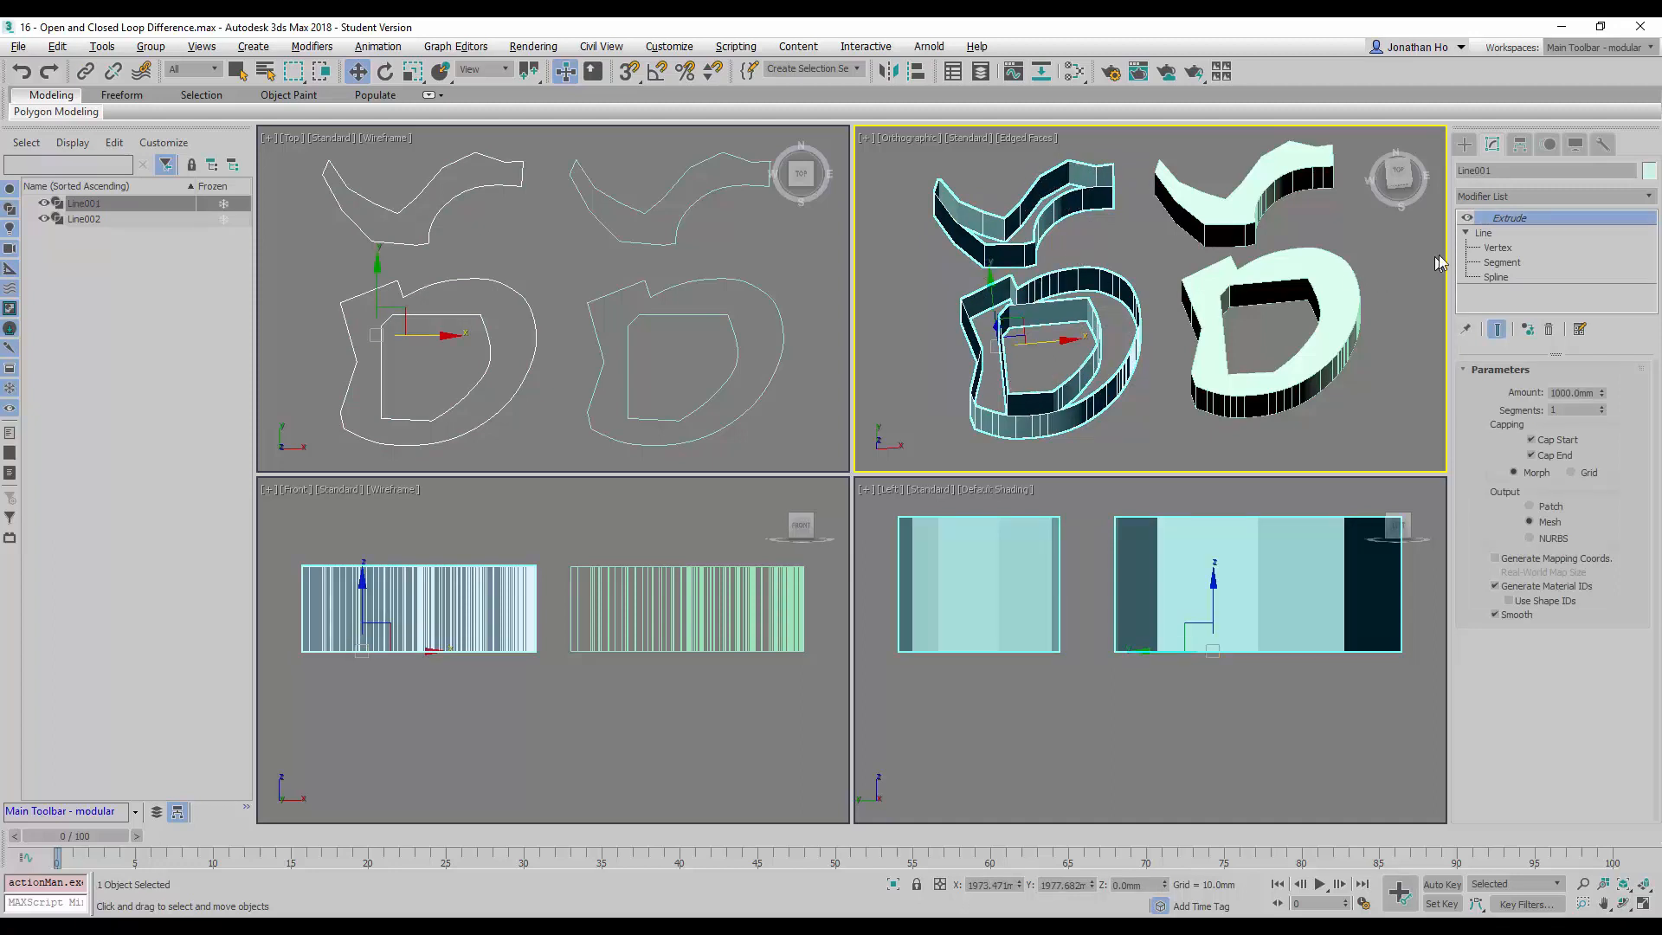
- Disable Line001's Extrude modifier and enter its Vertex sub-object level
{"action": "left_click", "coordinate": [1467, 217]}
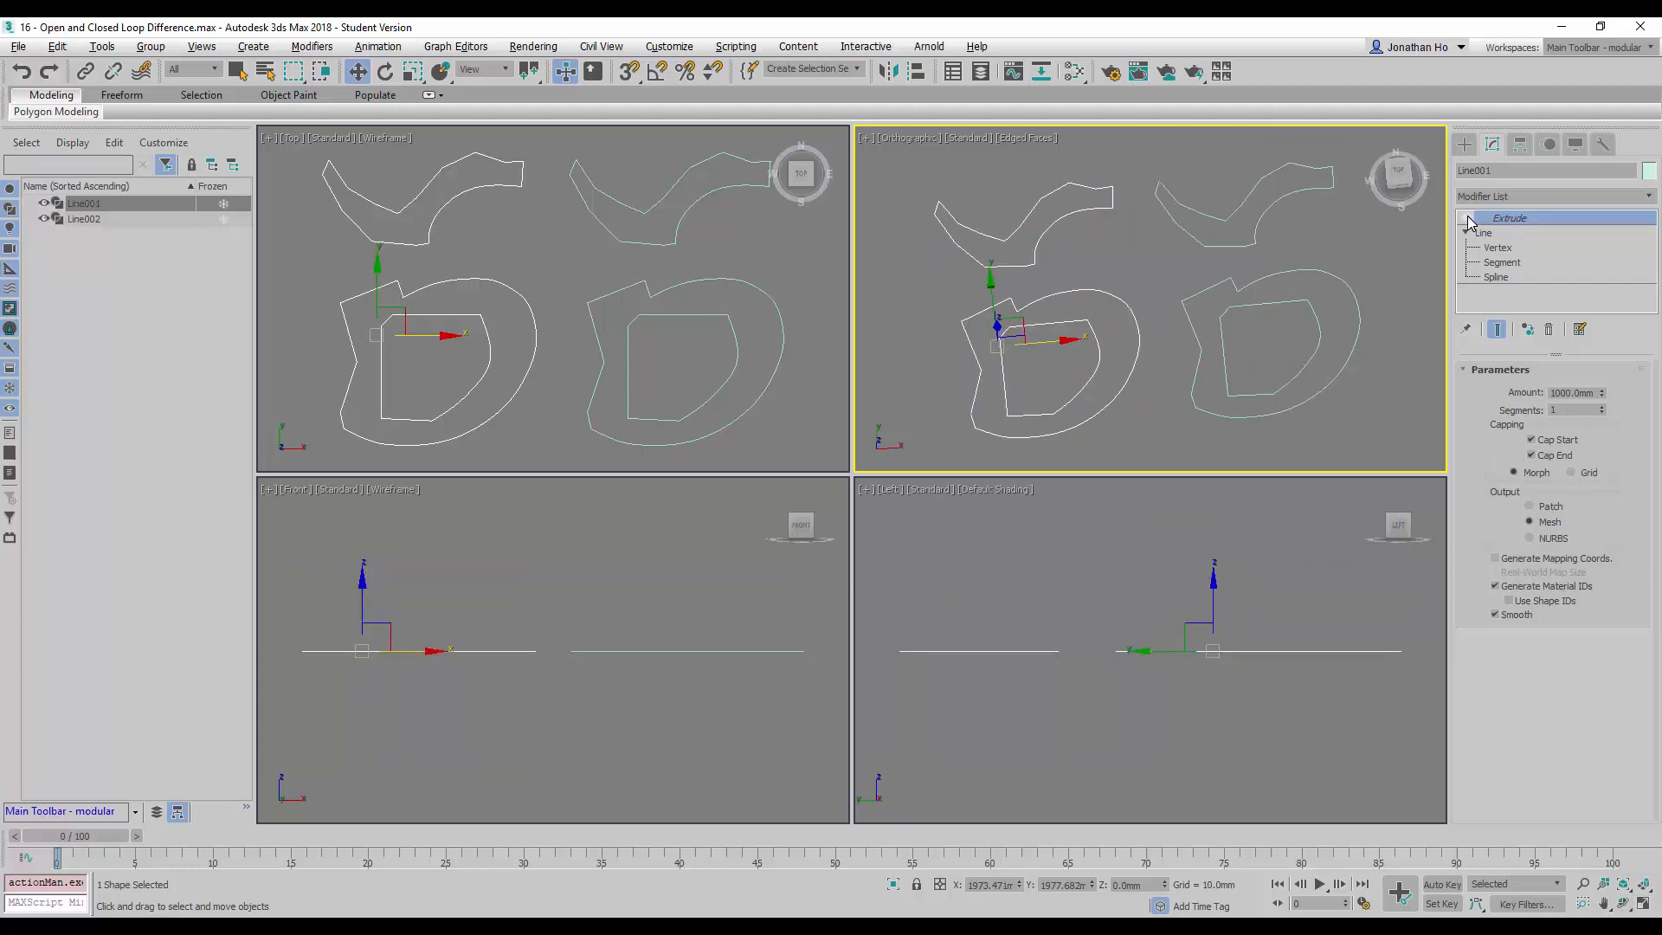
{"action": "left_click", "coordinate": [1497, 247]}
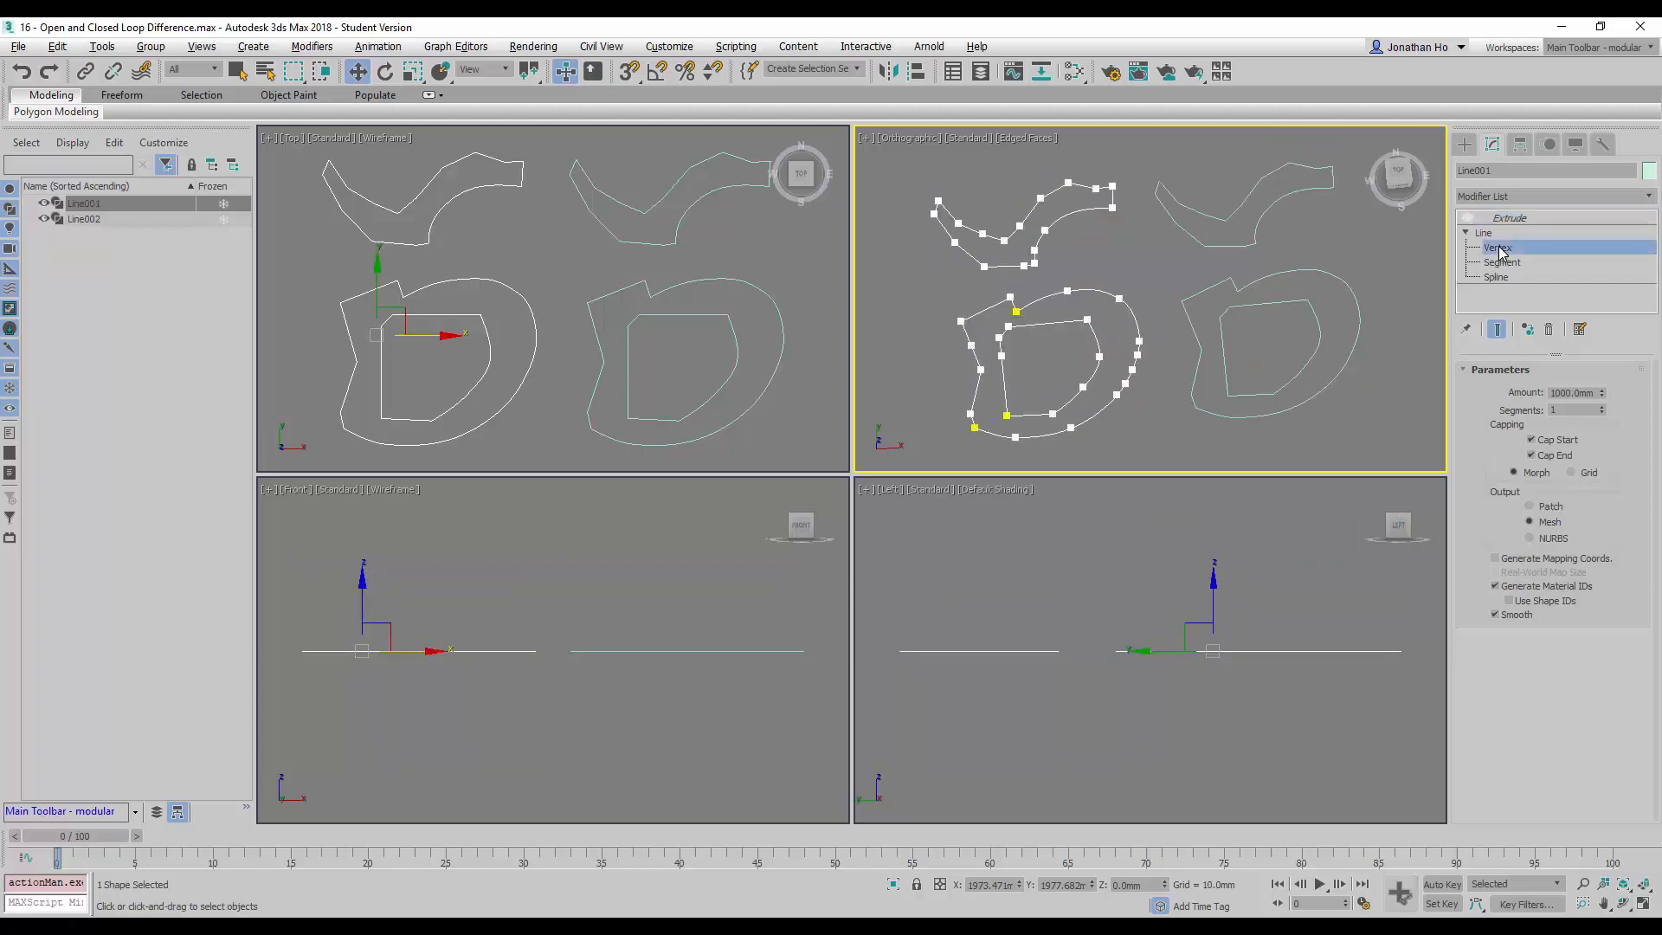
{"action": "left_click", "coordinate": [1498, 247]}
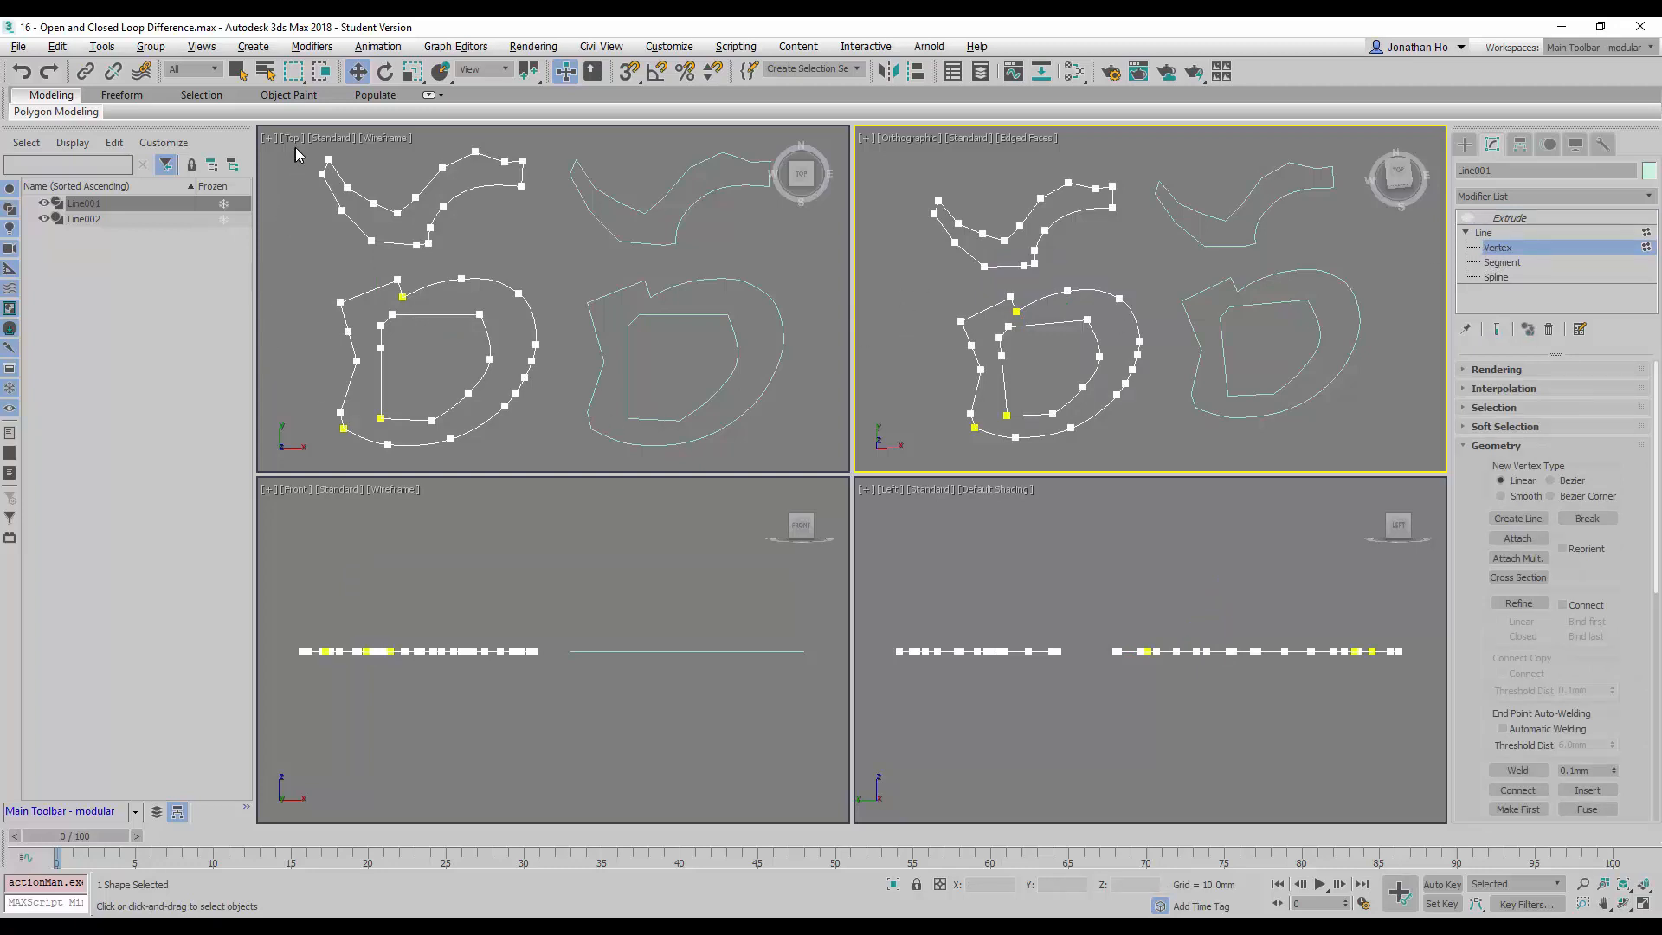
- Weld all of Line001's vertices into closed loops and exit vertex editing
{"action": "left_click_drag", "start_coordinate": [295, 143], "coordinate": [549, 450]}
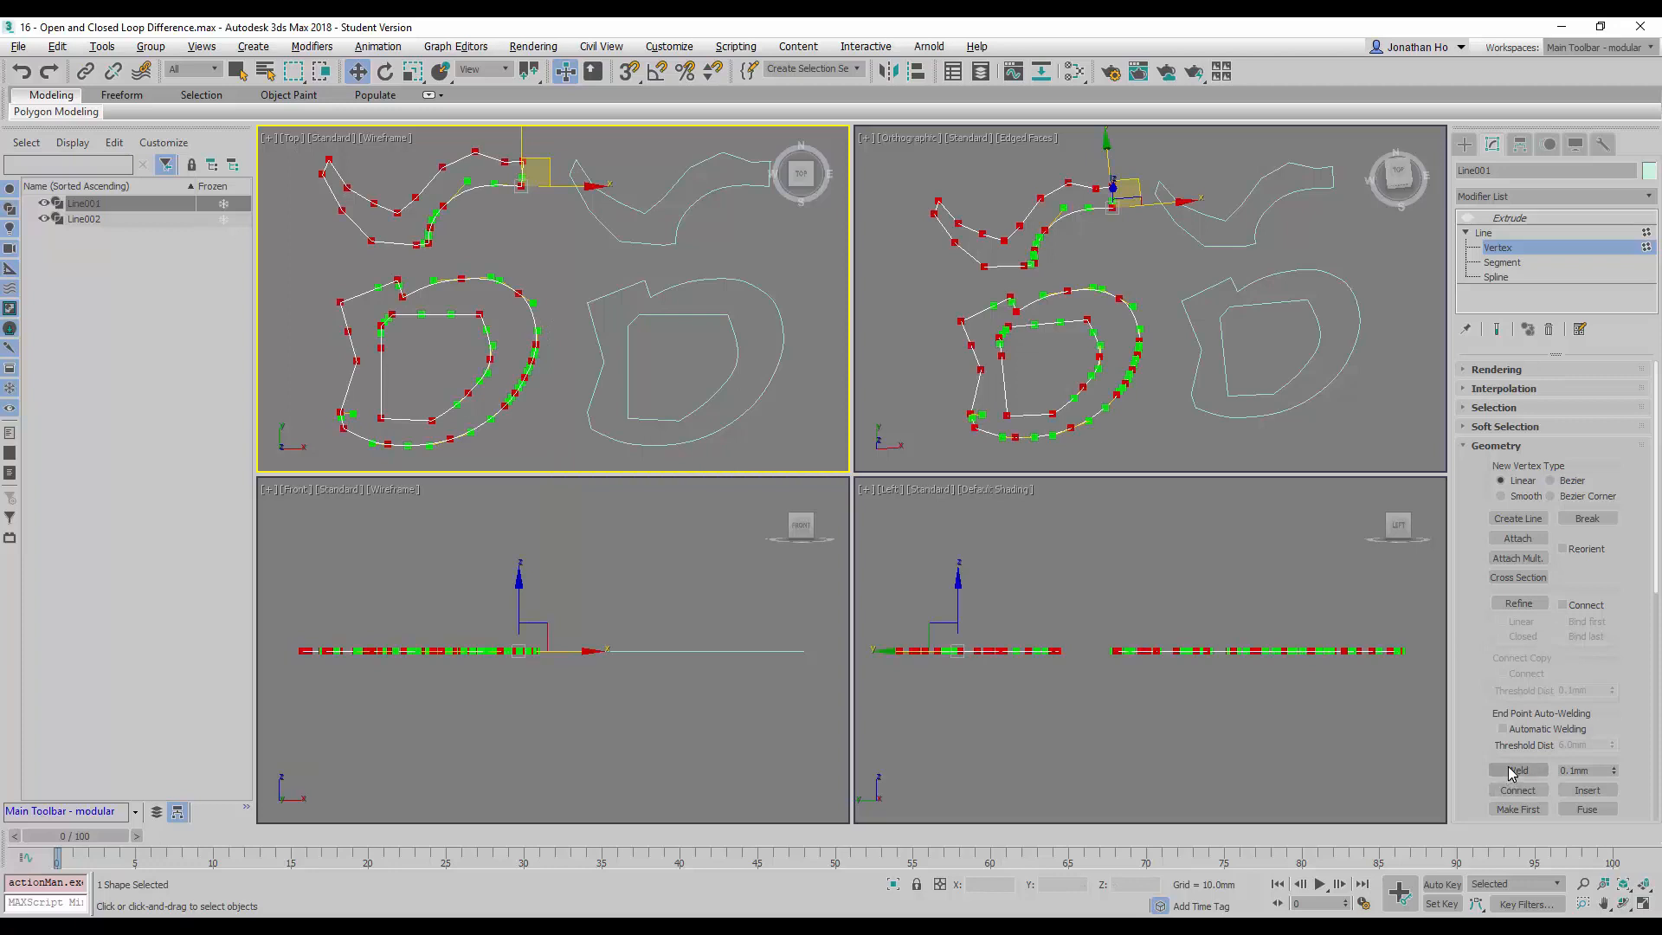
{"action": "left_click", "coordinate": [1519, 769]}
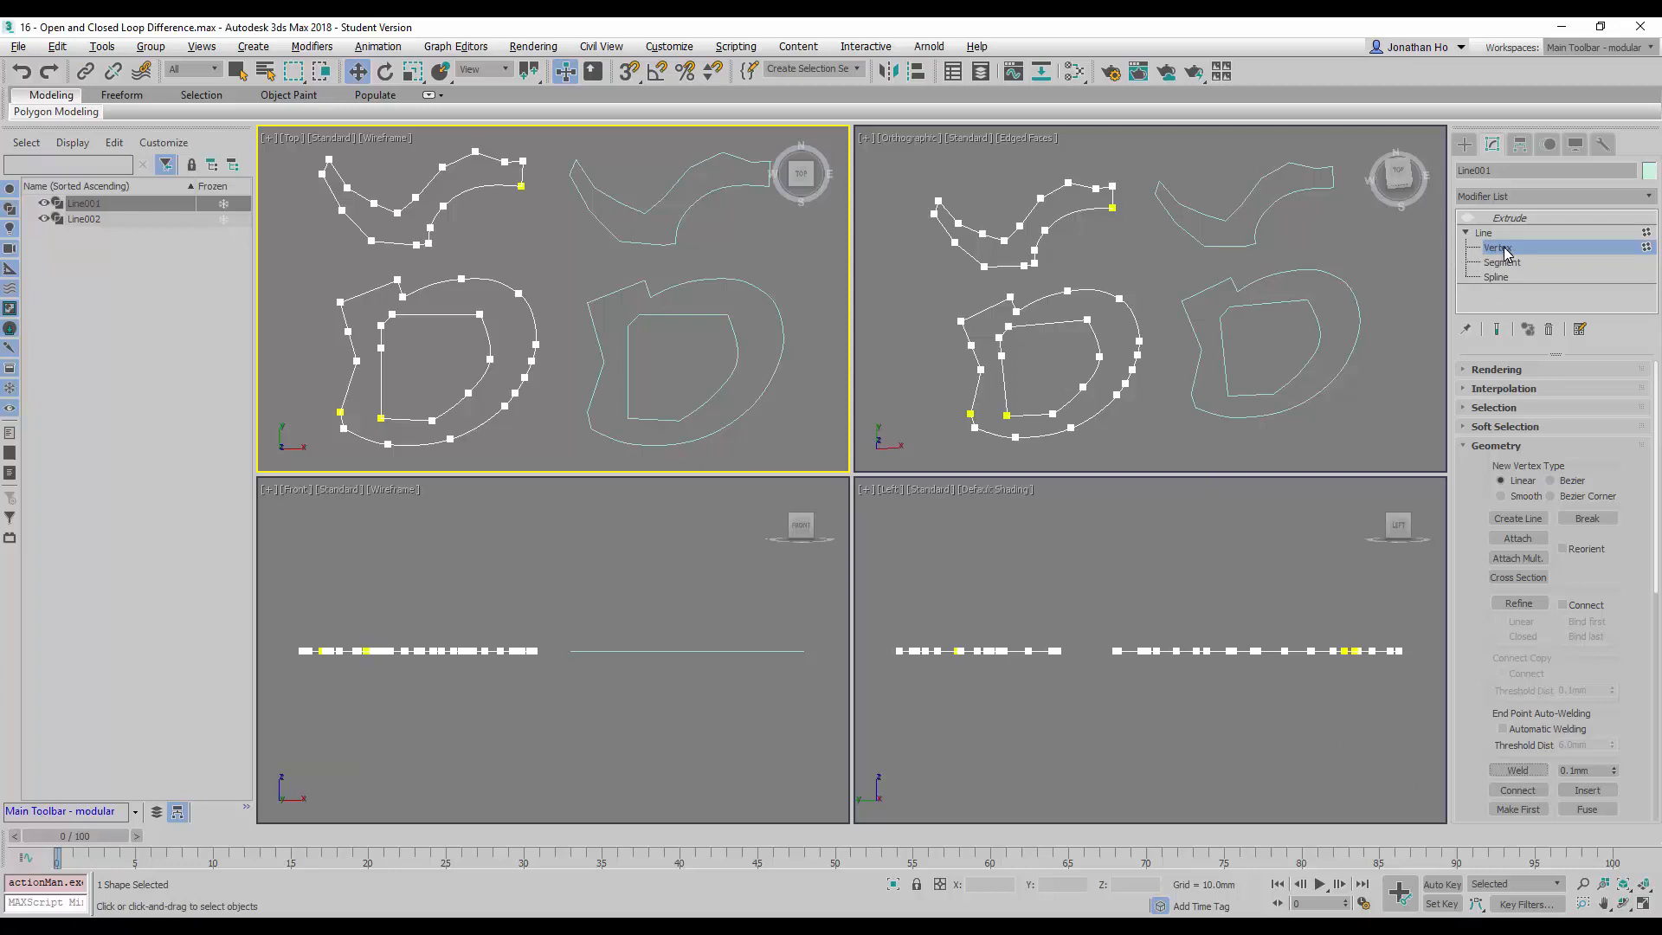
{"action": "left_click", "coordinate": [1484, 232]}
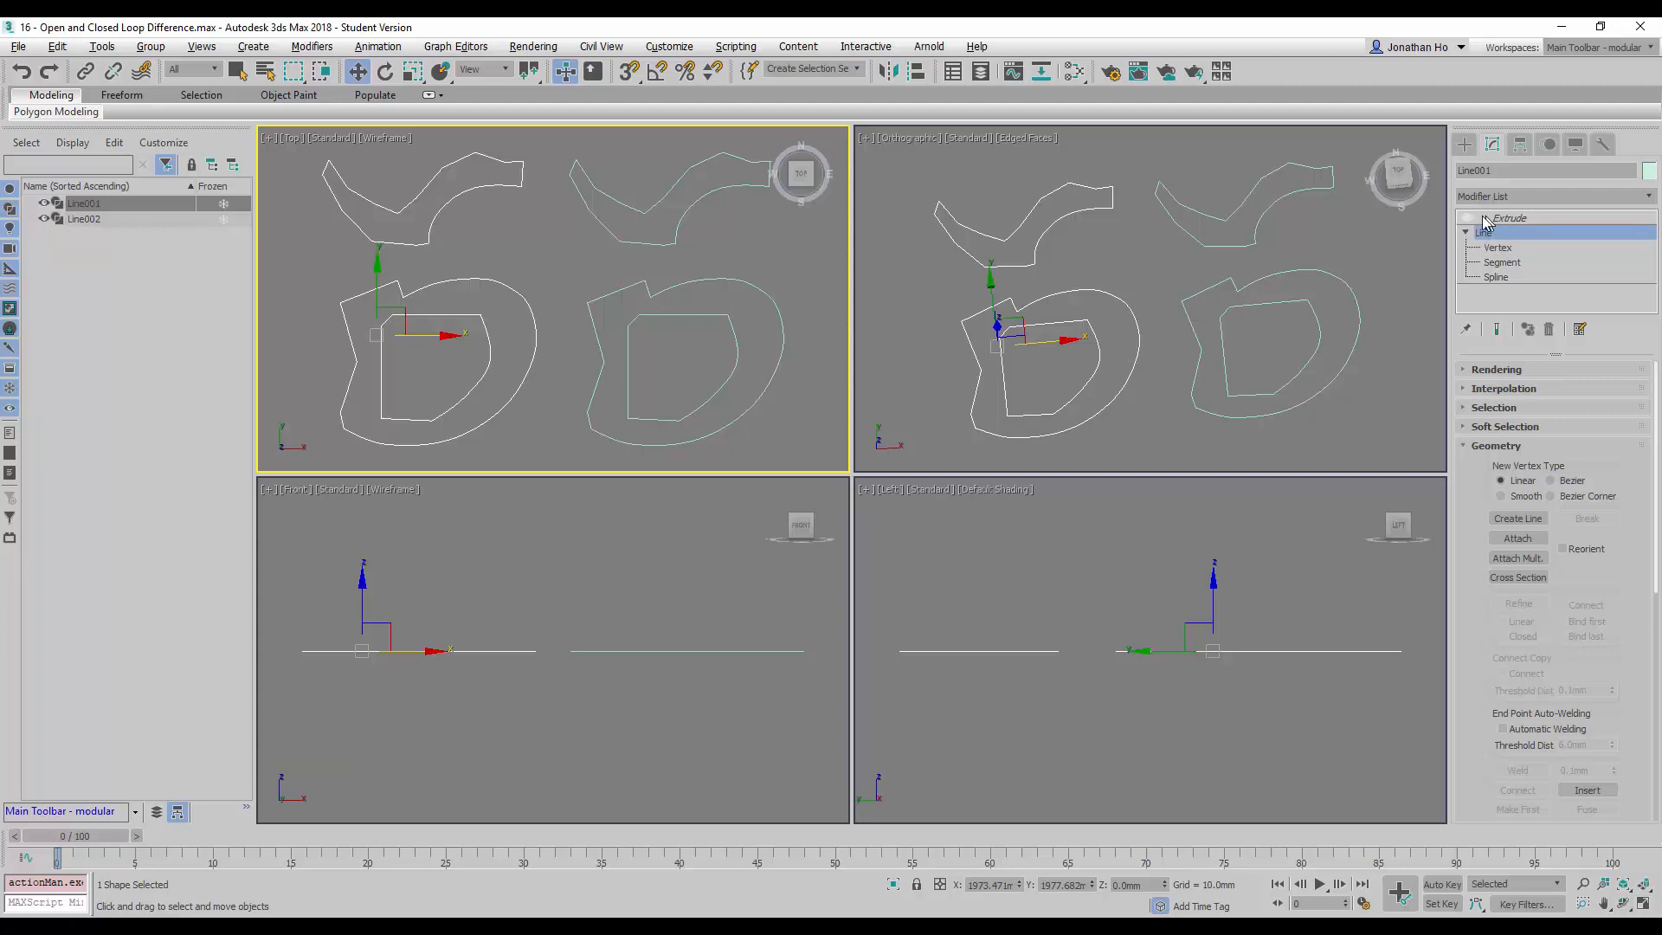
- Re-enable Line001's Extrude modifier and maximize the Perspective view to confirm it's solid
{"action": "left_click", "coordinate": [1470, 218]}
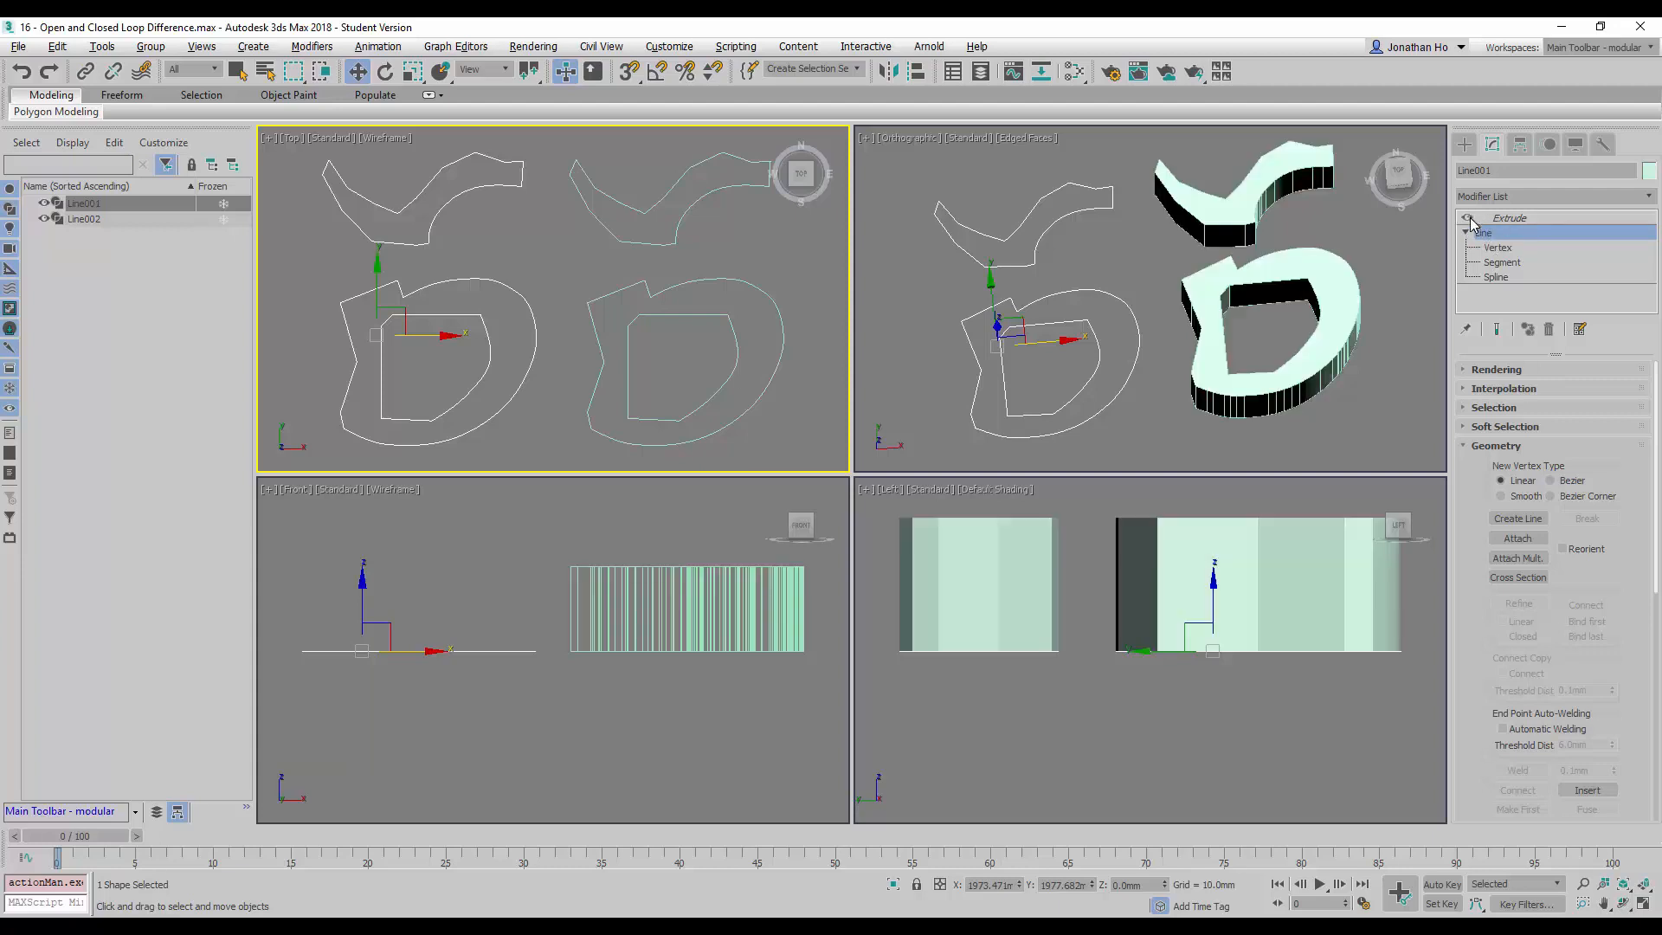
{"action": "left_click", "coordinate": [1510, 218]}
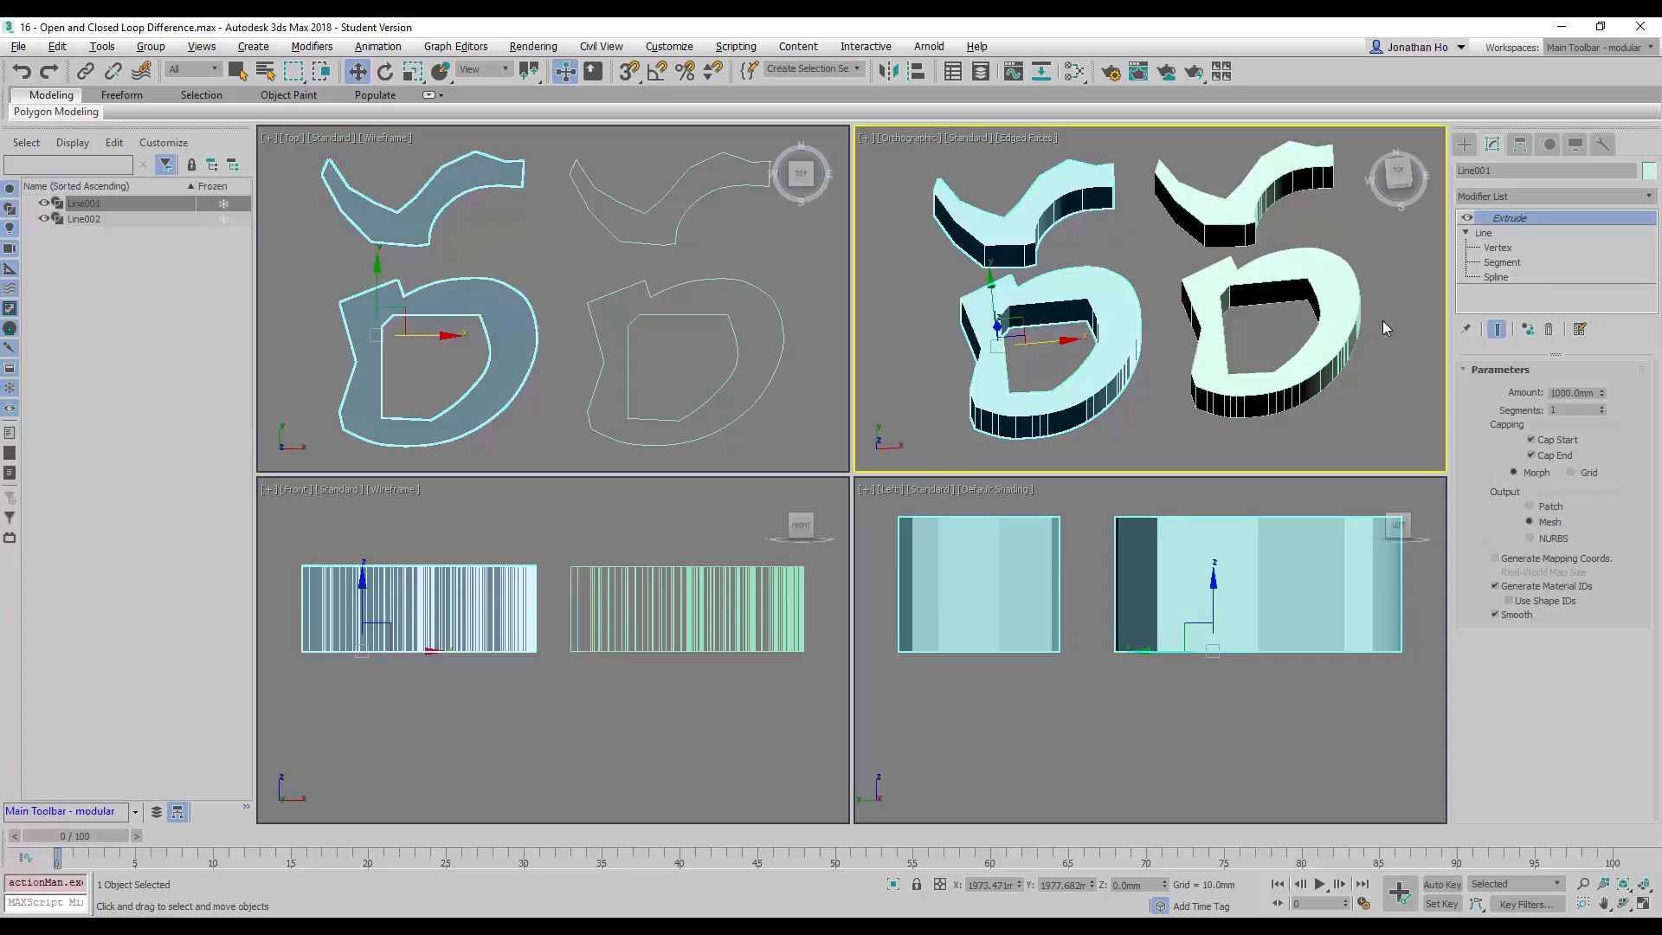
{"action": "key", "text": "Alt+W"}
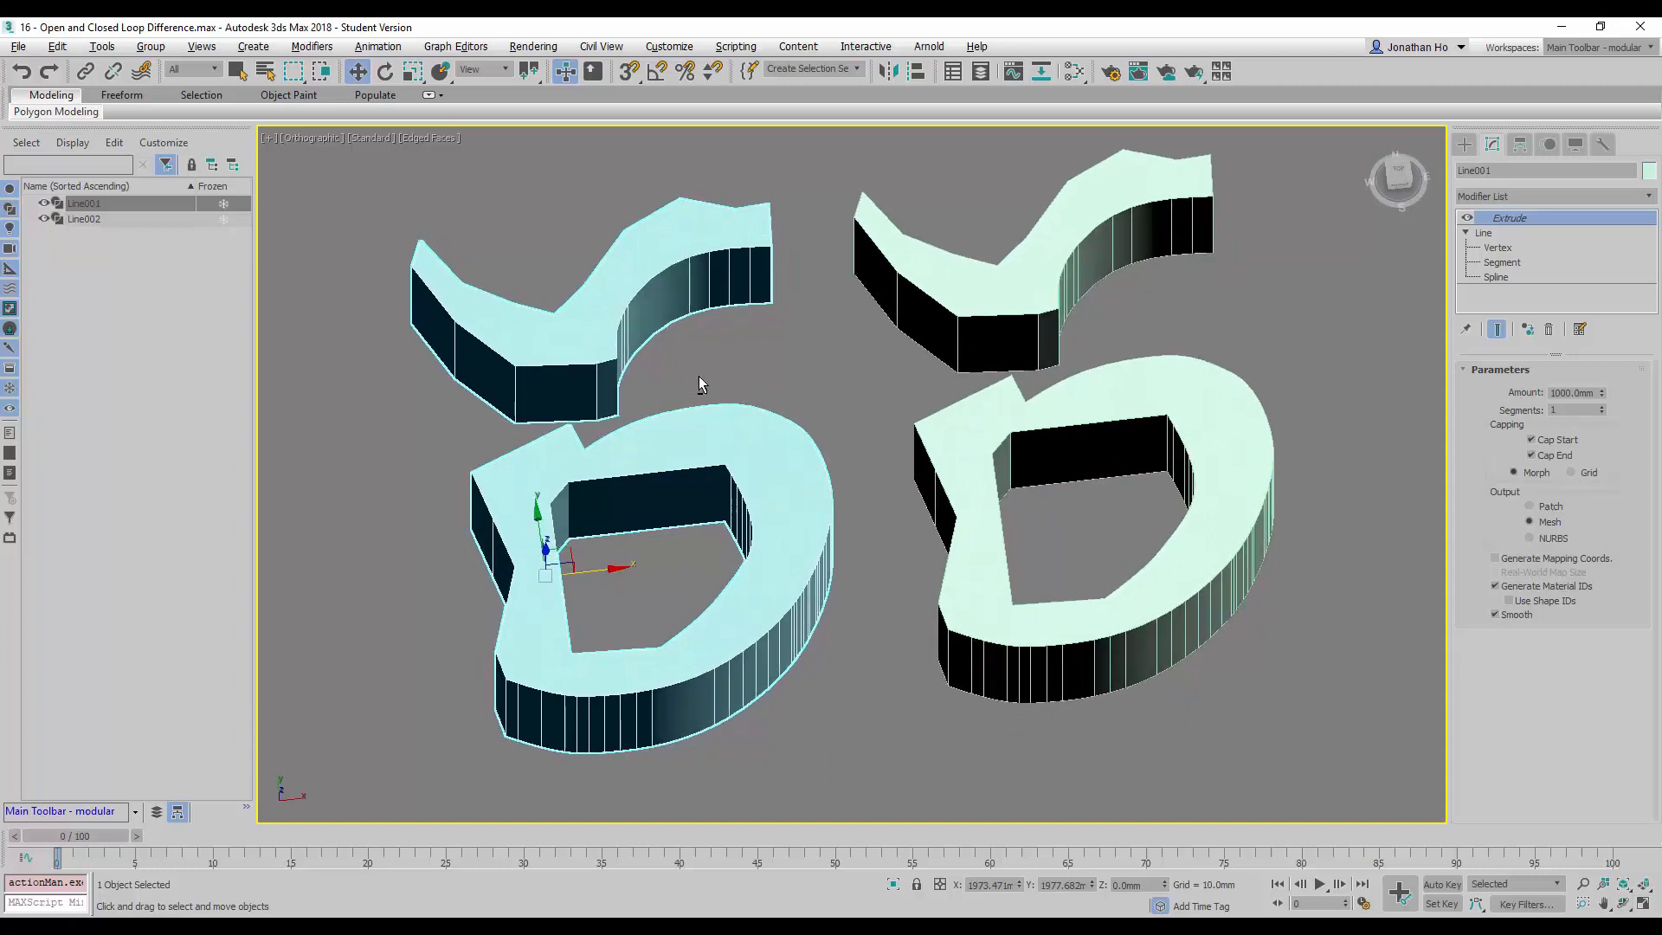
{"action": "mouse_move", "coordinate": [846, 439]}
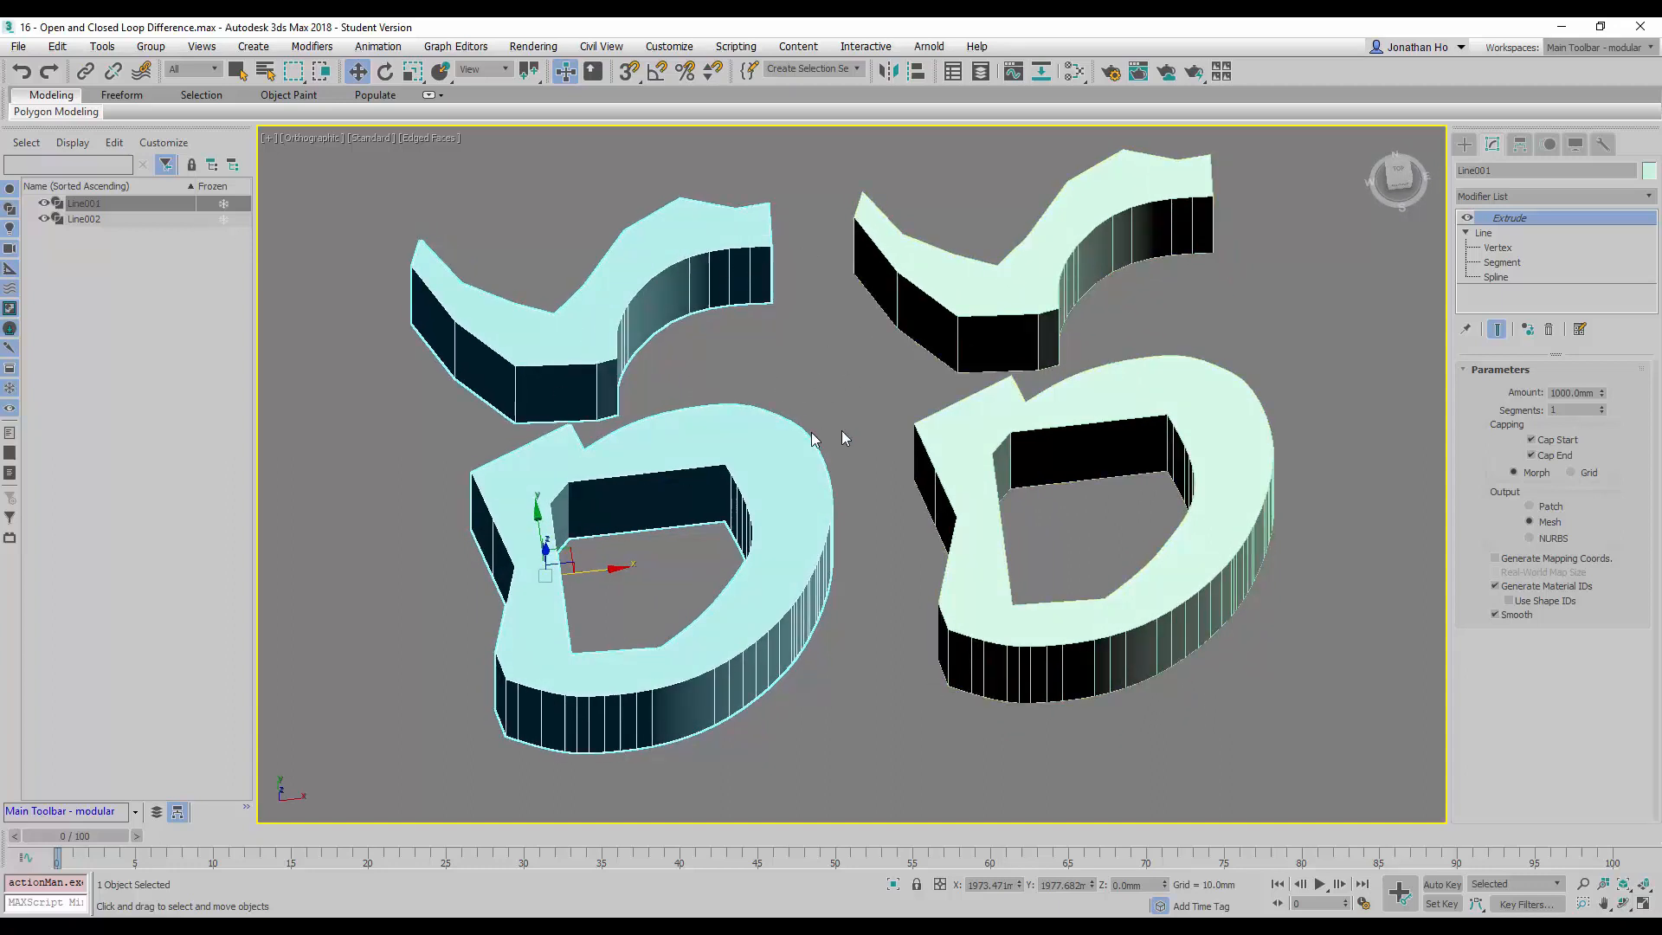